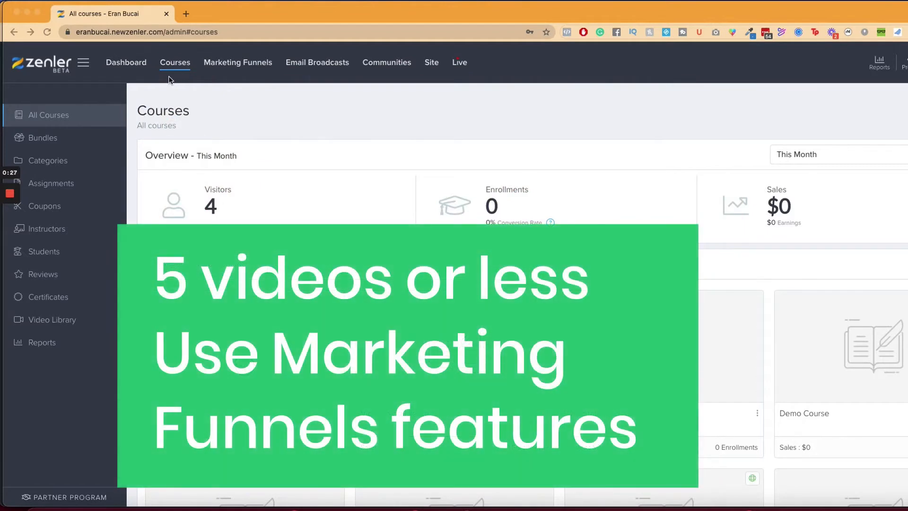
pyautogui.moveTo(236, 86)
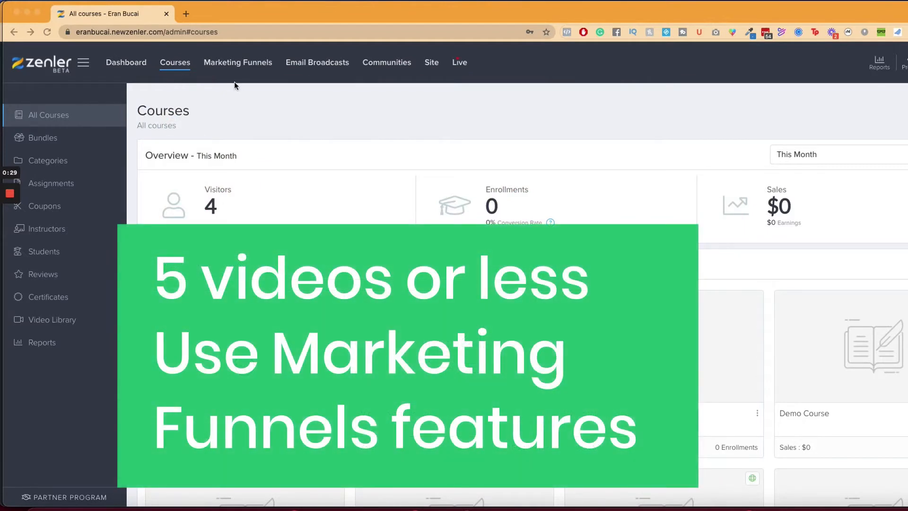
# Go to the Marketing Funnels list showing Free course, Waitlist Lauren and Demo funnels
pyautogui.click(237, 62)
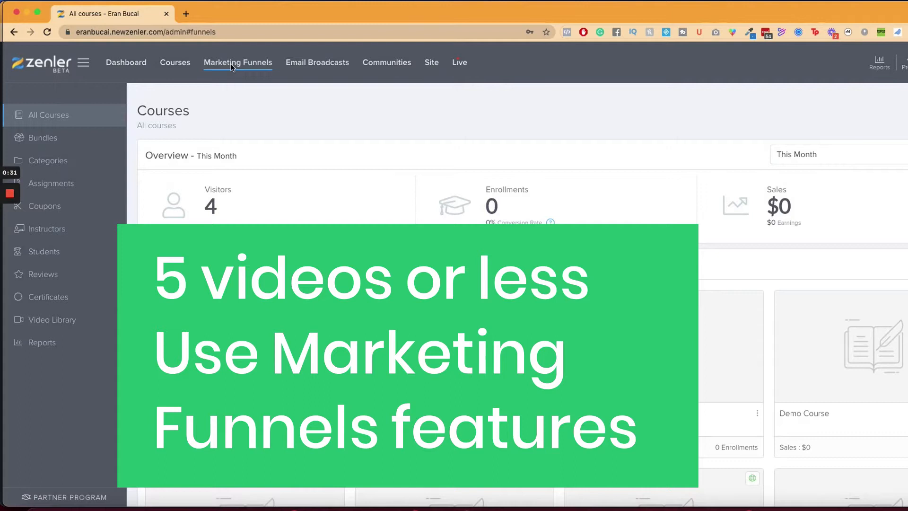
pyautogui.click(238, 63)
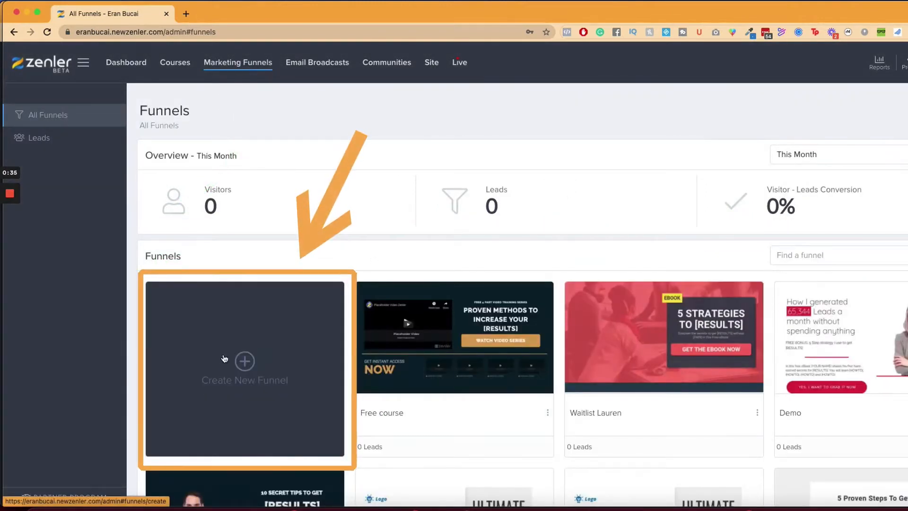
# Start a new Video Series funnel and name it 'mini course demo'
pyautogui.click(244, 361)
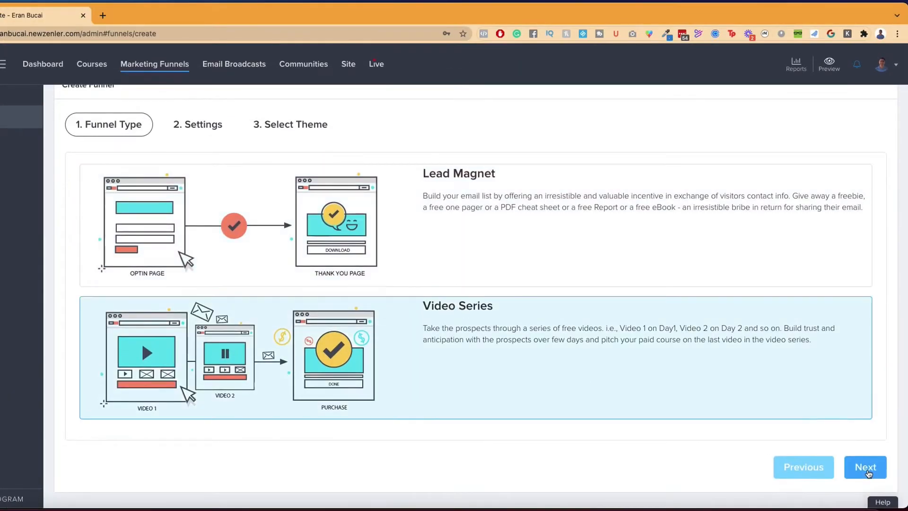
pyautogui.click(864, 467)
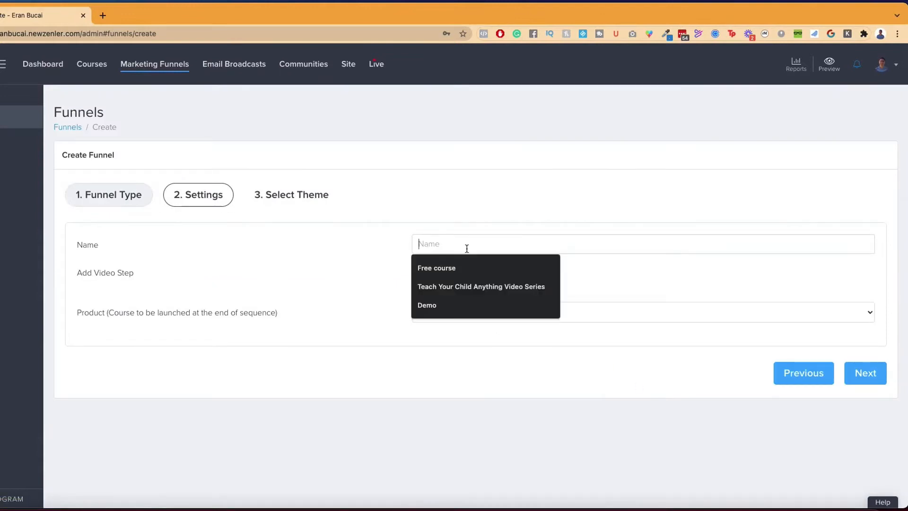
pyautogui.write('mini course demo')
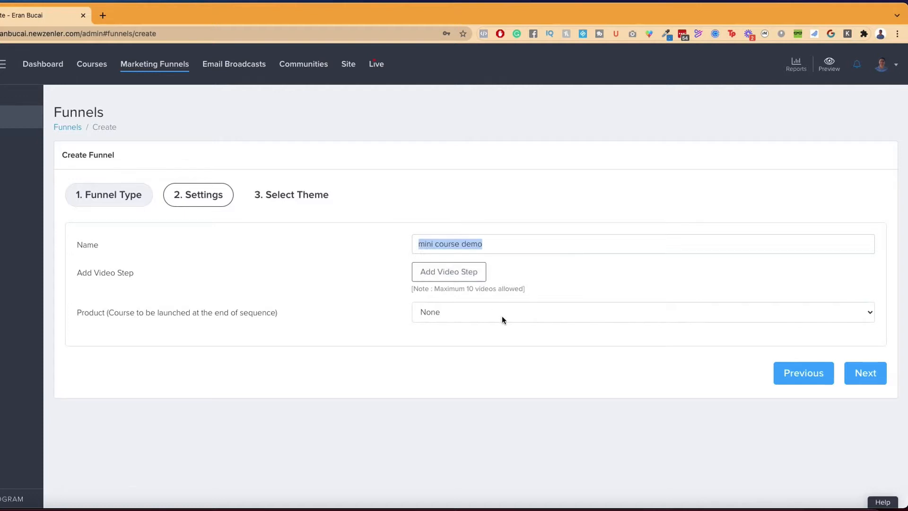
pyautogui.click(637, 311)
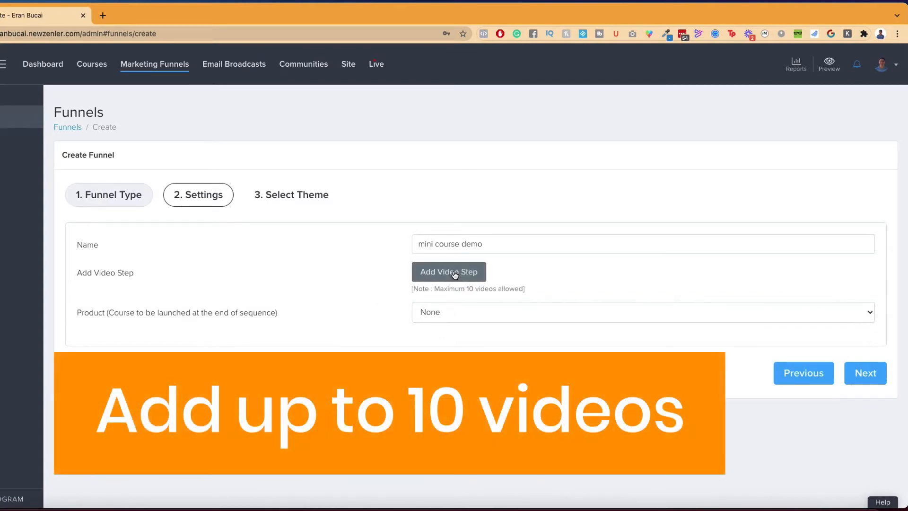
# Add four library videos as video steps, starting with the Mark Cuban advice video
pyautogui.click(448, 271)
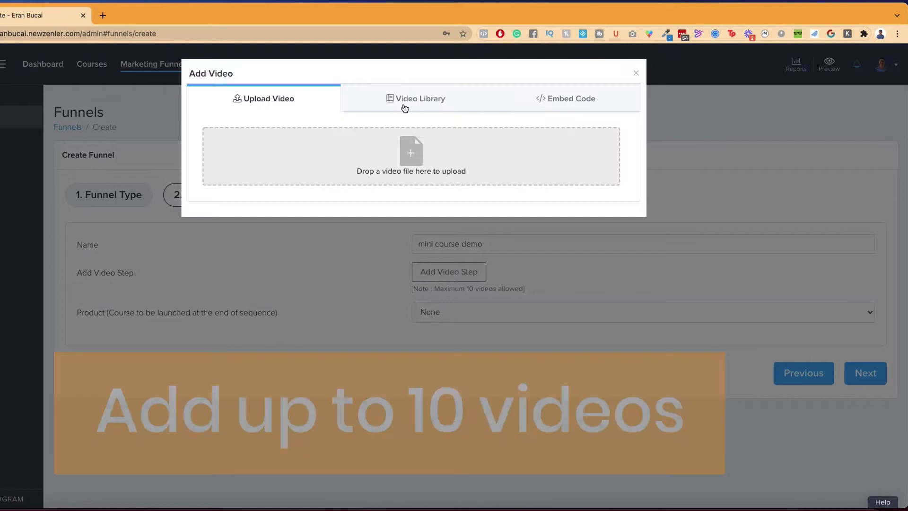
pyautogui.click(416, 98)
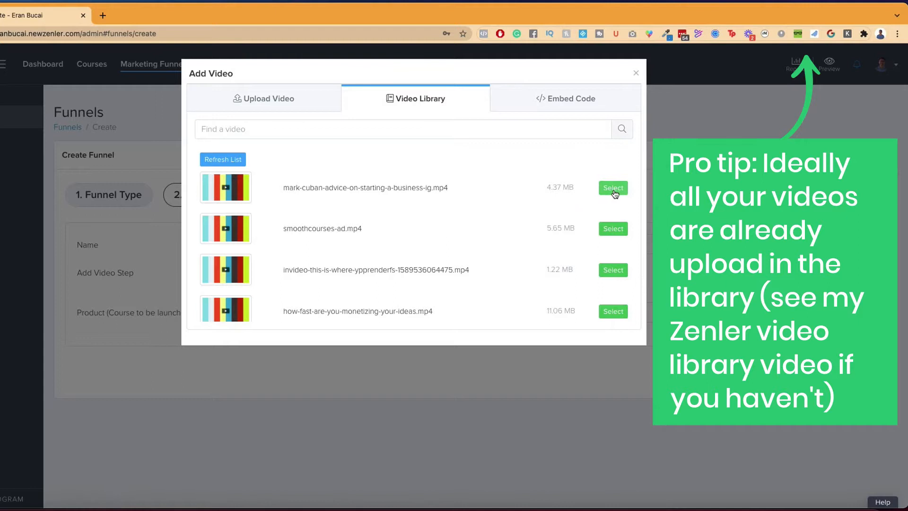
pyautogui.click(613, 187)
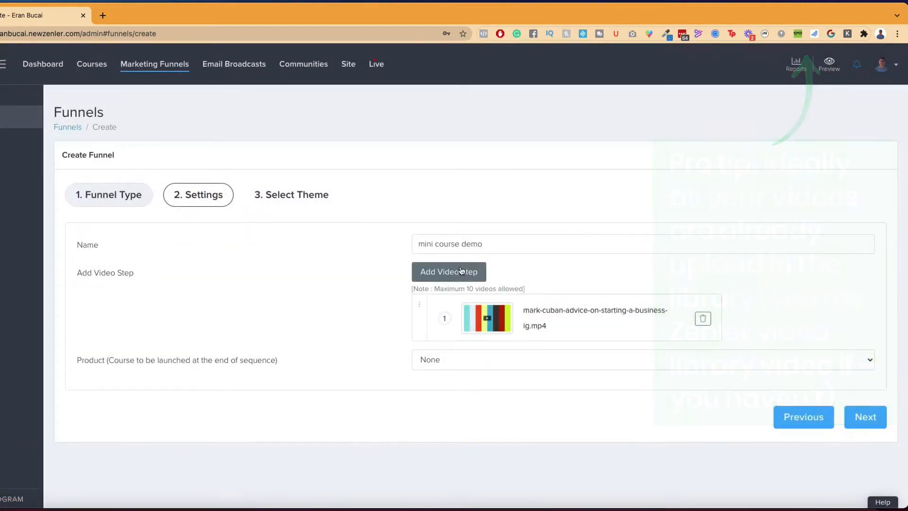
pyautogui.click(449, 271)
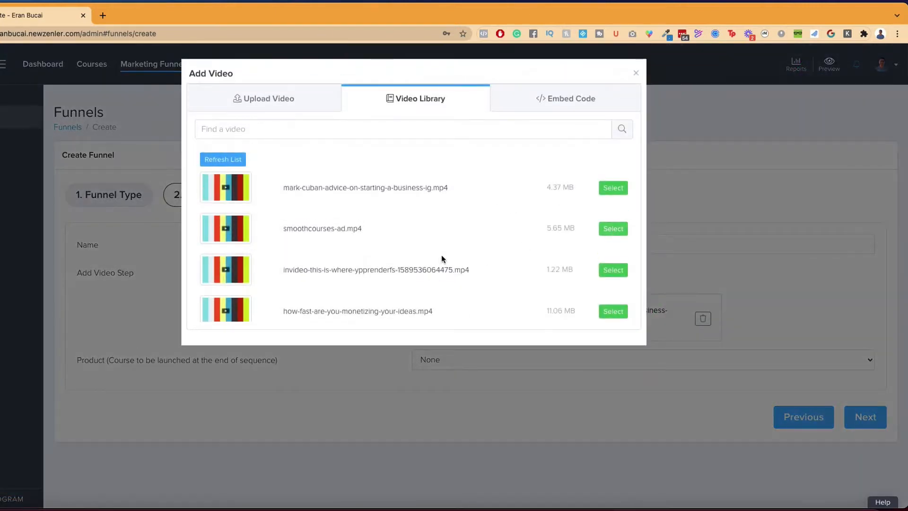
pyautogui.click(612, 228)
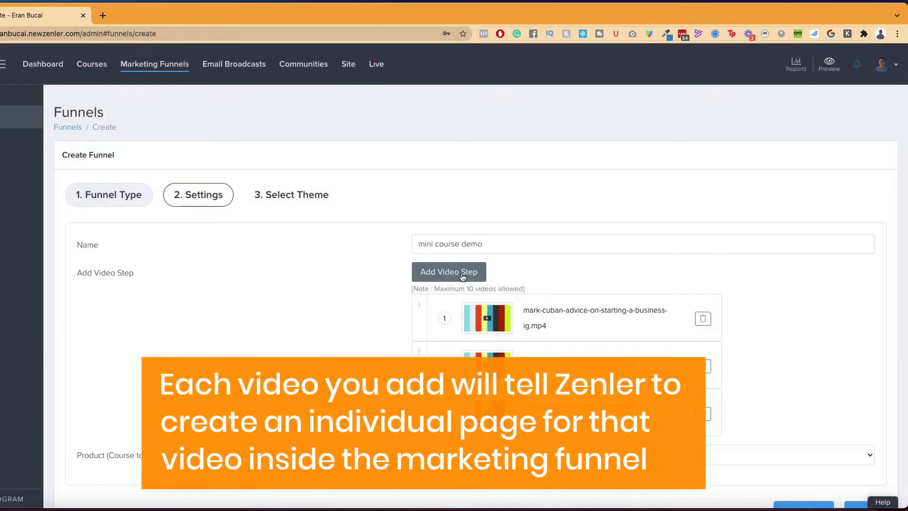
pyautogui.click(448, 271)
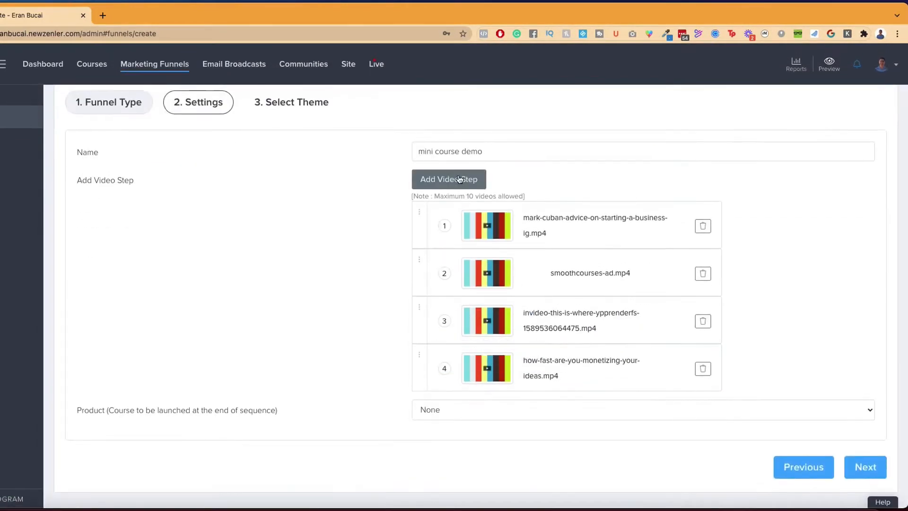
pyautogui.click(448, 179)
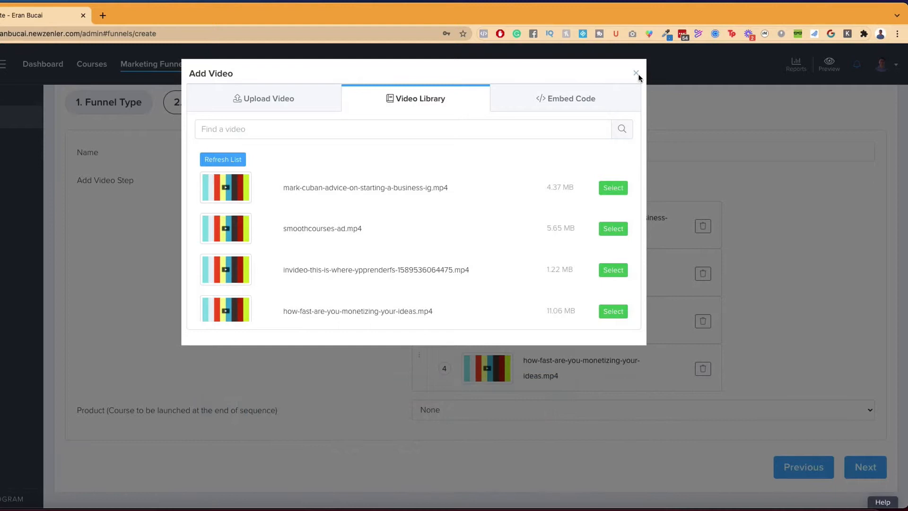
pyautogui.click(635, 74)
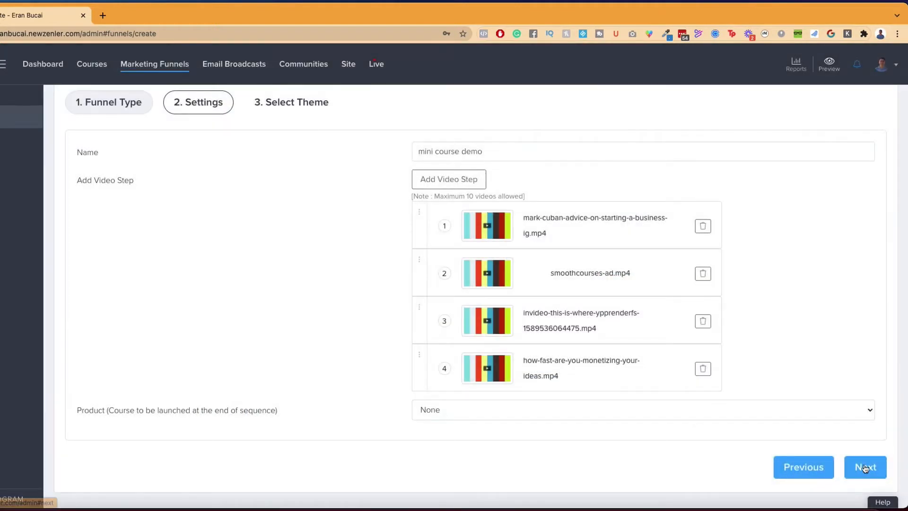
# Choose the MasterClass Video Series theme and finish creating the funnel
pyautogui.click(864, 466)
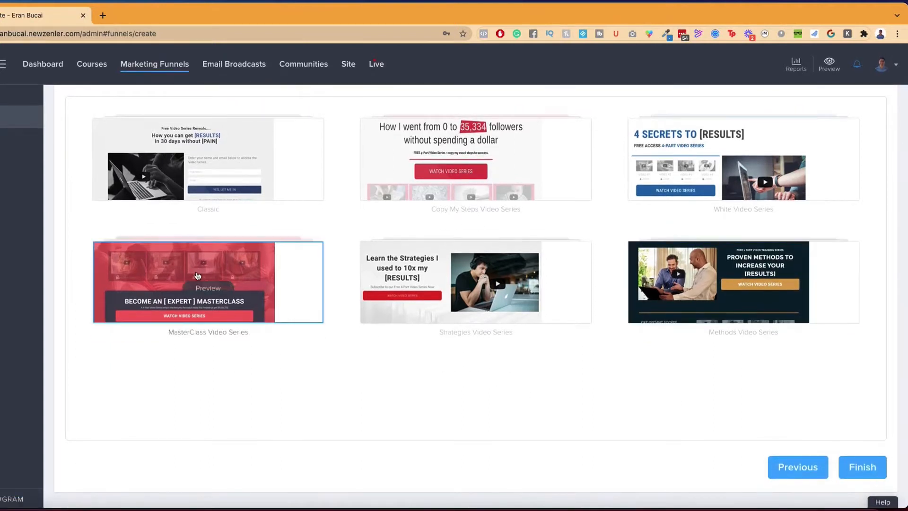
pyautogui.moveTo(226, 269)
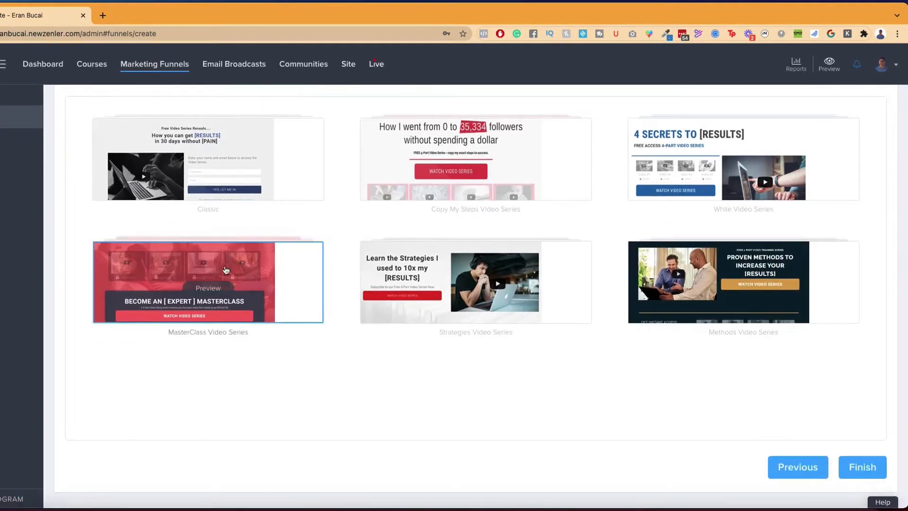
pyautogui.moveTo(335, 371)
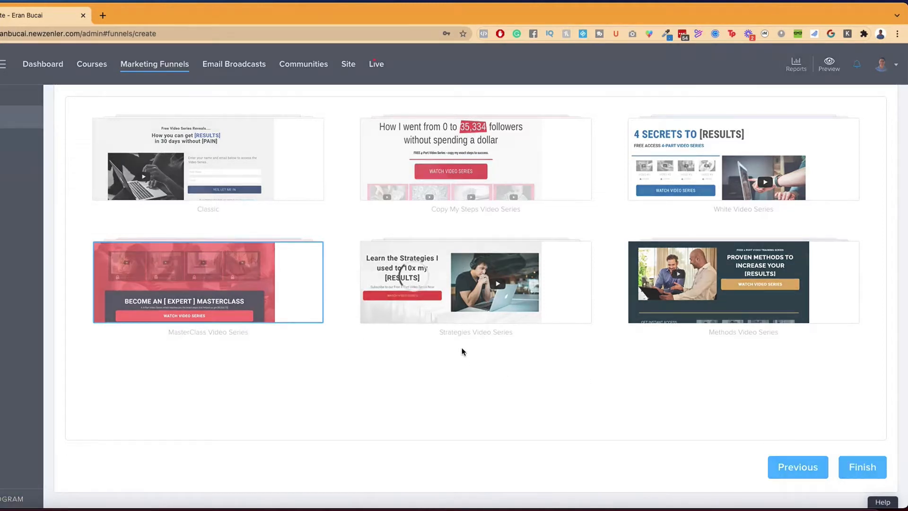
pyautogui.click(863, 466)
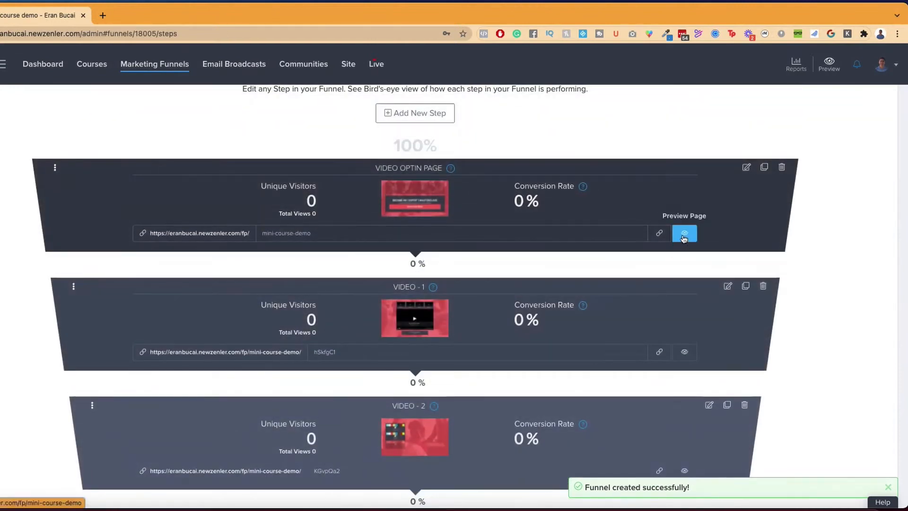
# Preview the Video Optin page with its opt-in form and the Video 1 page, then return to admin
pyautogui.click(684, 232)
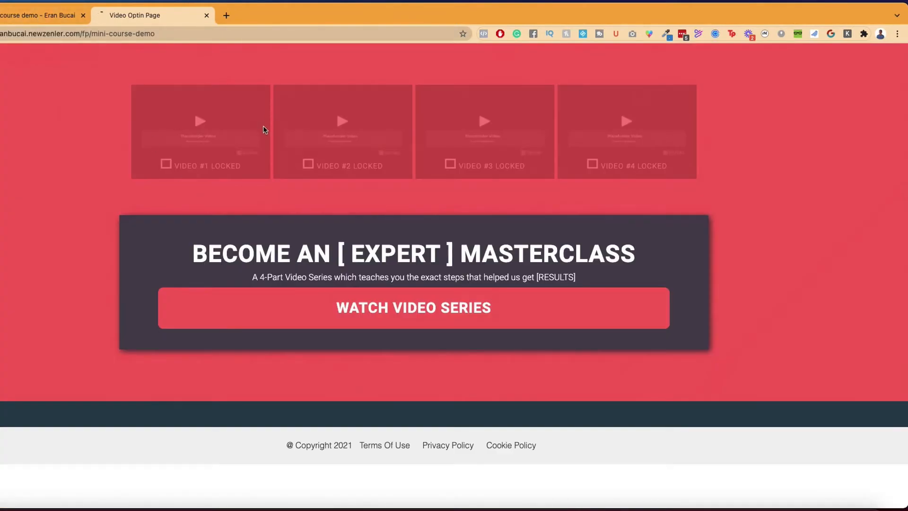
pyautogui.click(413, 307)
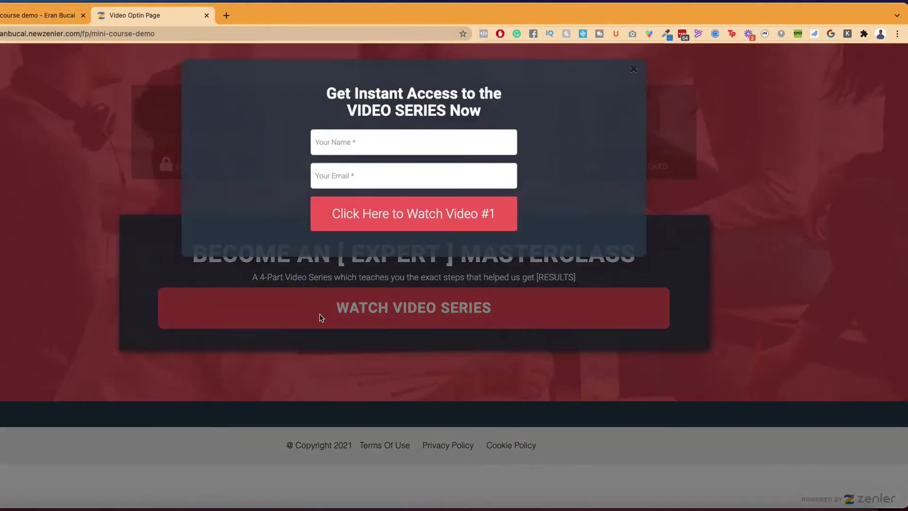
pyautogui.click(412, 142)
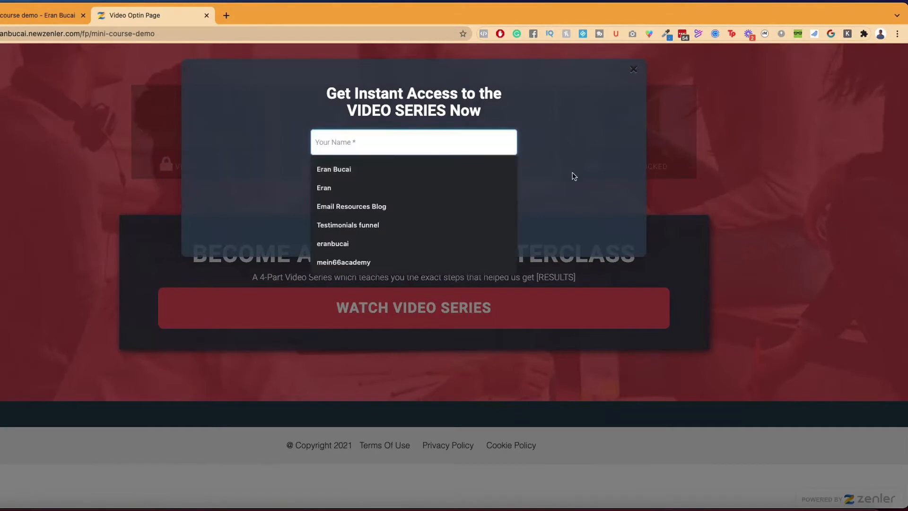
pyautogui.click(633, 69)
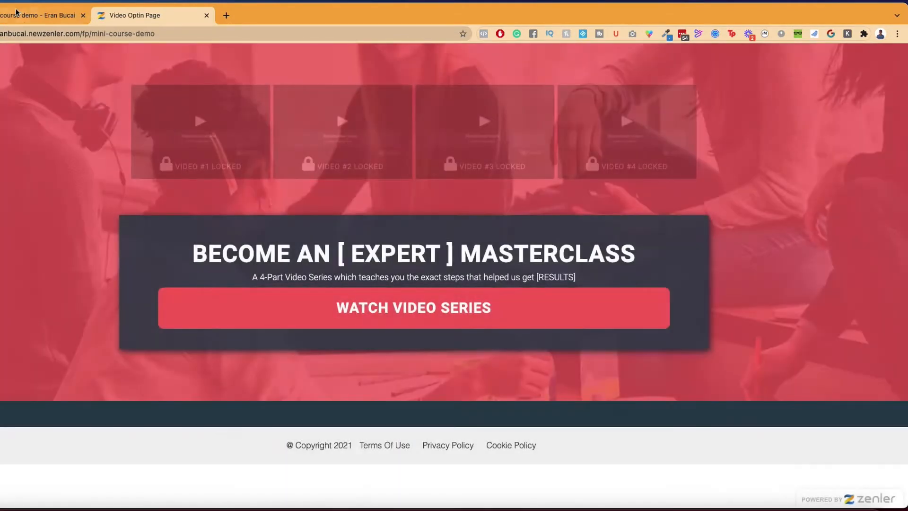
pyautogui.click(41, 15)
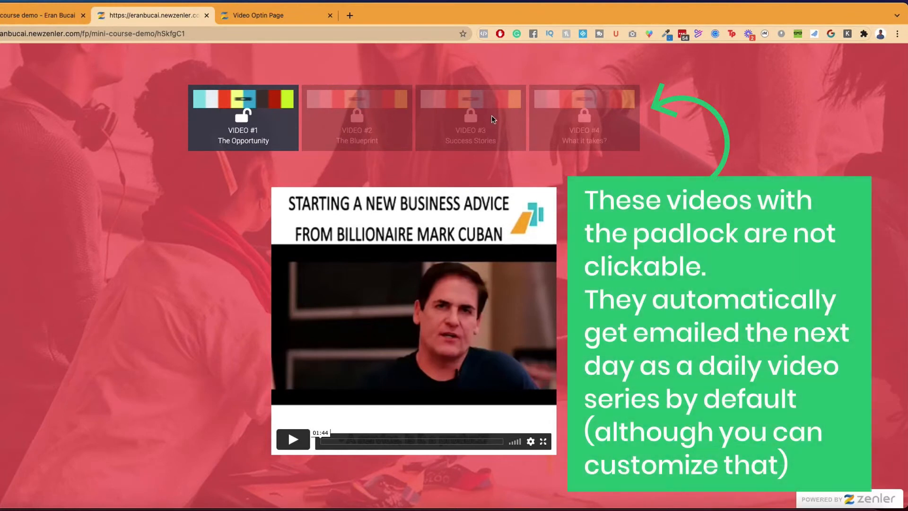
pyautogui.scroll(-3)
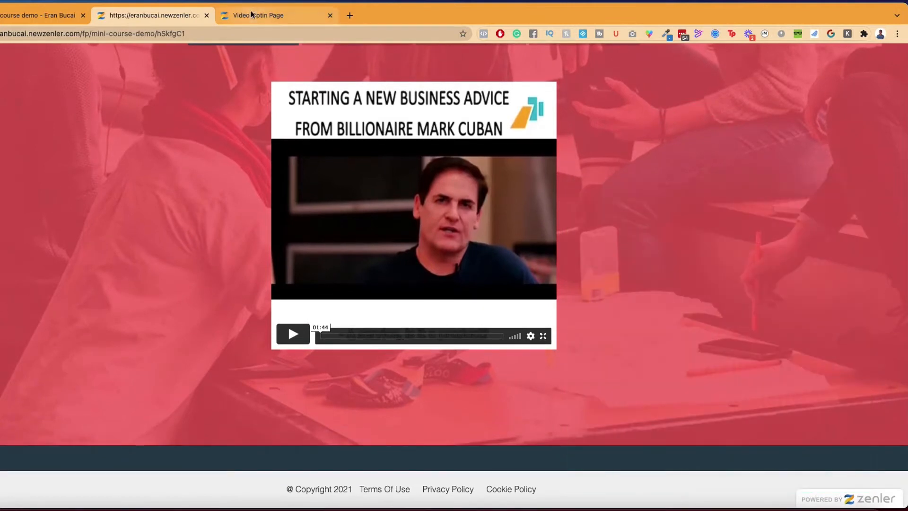
pyautogui.click(41, 16)
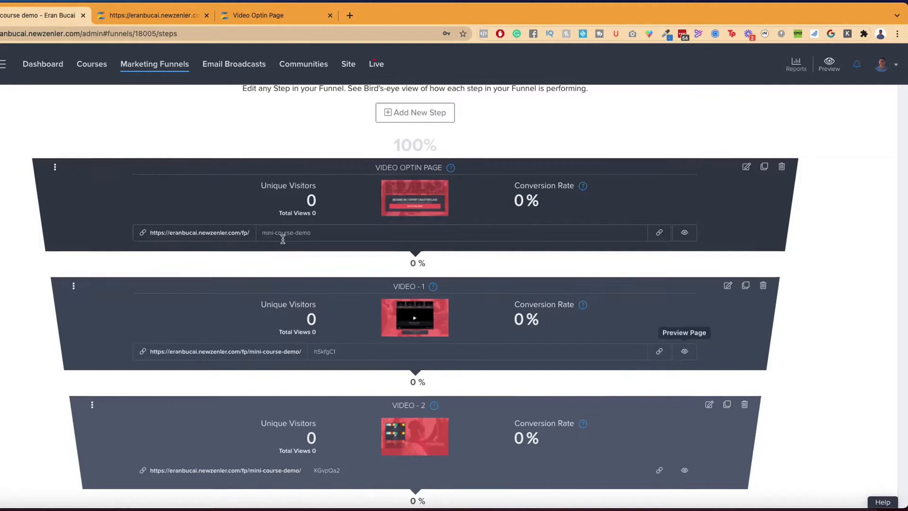
# Copy the Video 2 step's page link and load the Video 1 page in the editor
pyautogui.scroll(-3)
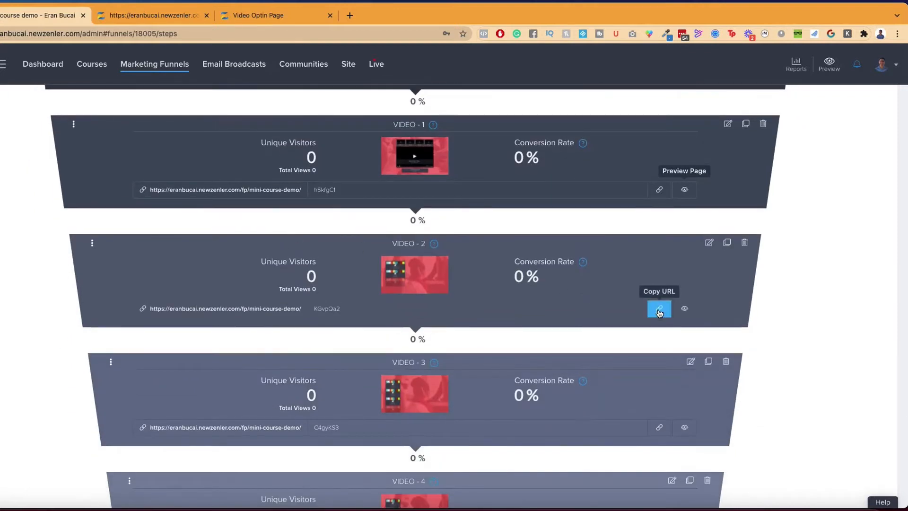
pyautogui.click(658, 309)
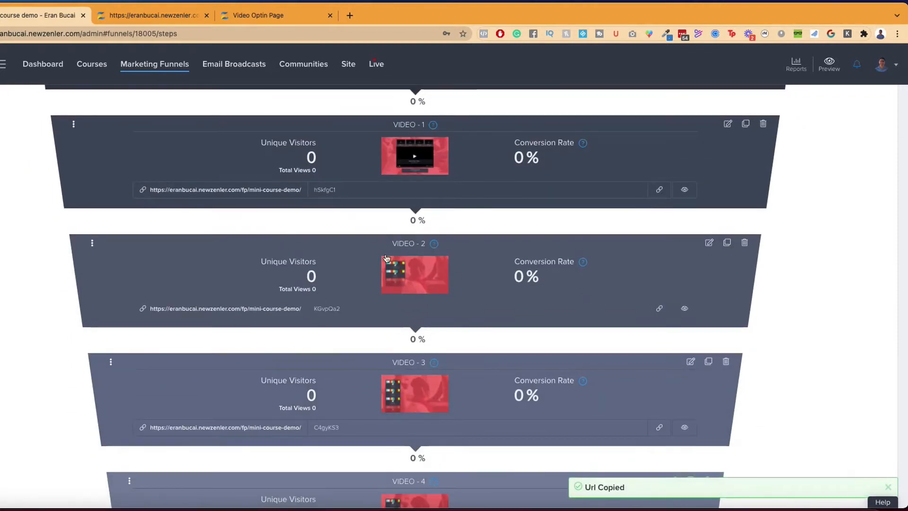
pyautogui.click(729, 123)
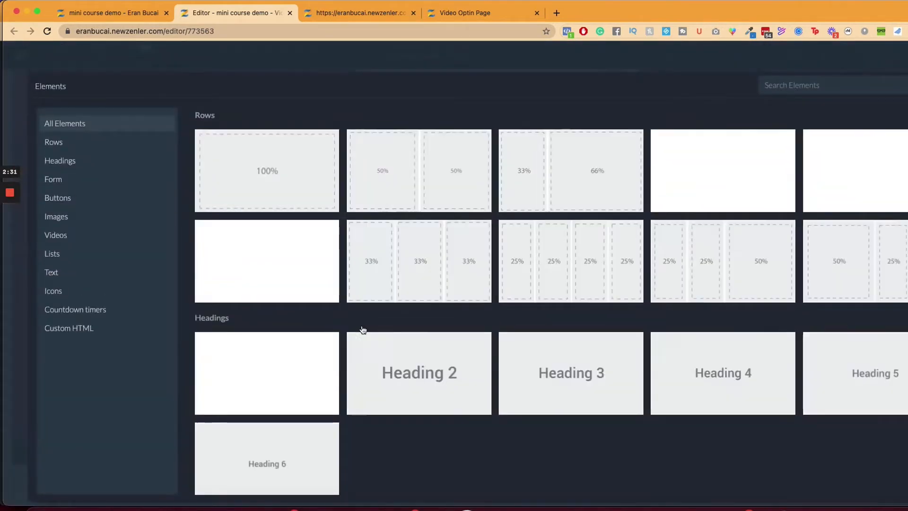
# Add a Submit button under the video linking to the Video 2 URL, save and confirm SEO settings
pyautogui.click(58, 198)
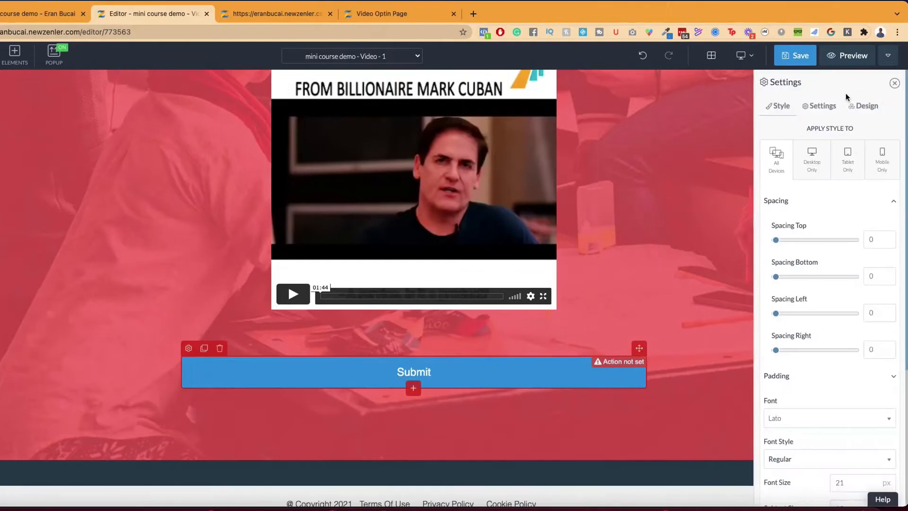
pyautogui.click(822, 106)
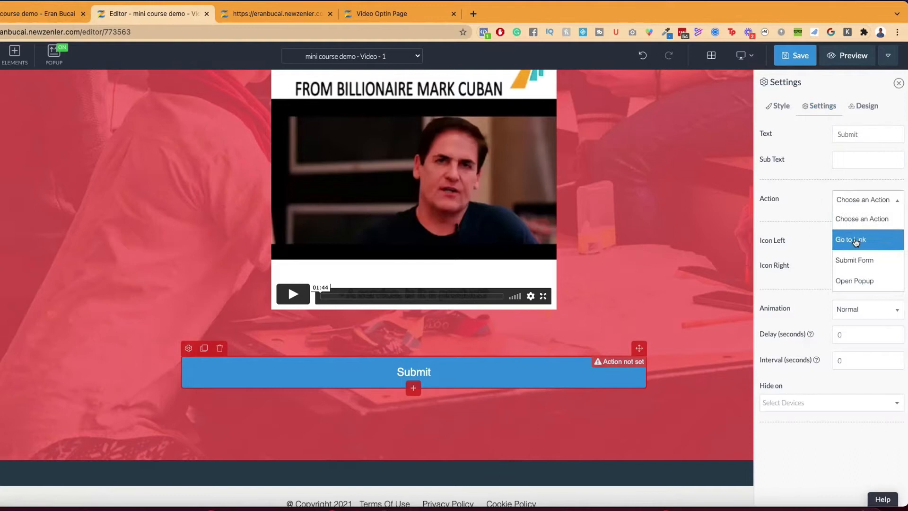
pyautogui.click(851, 239)
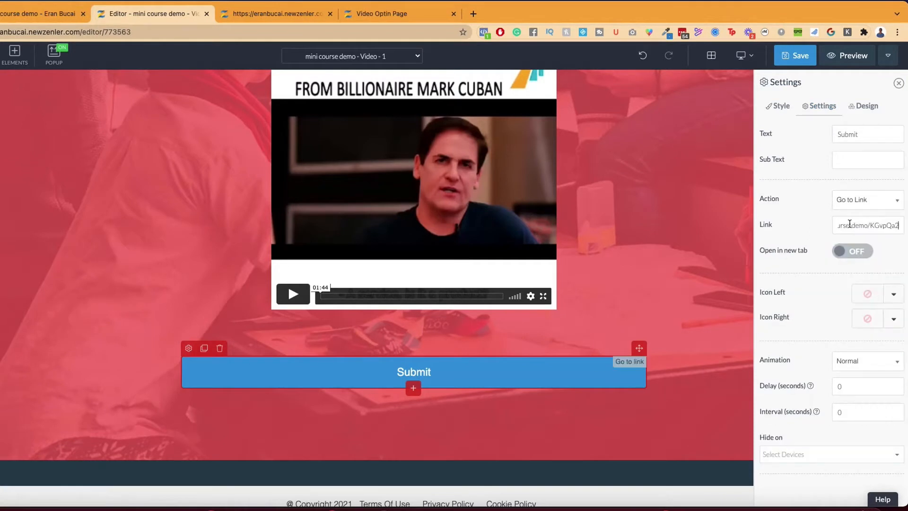
pyautogui.click(41, 13)
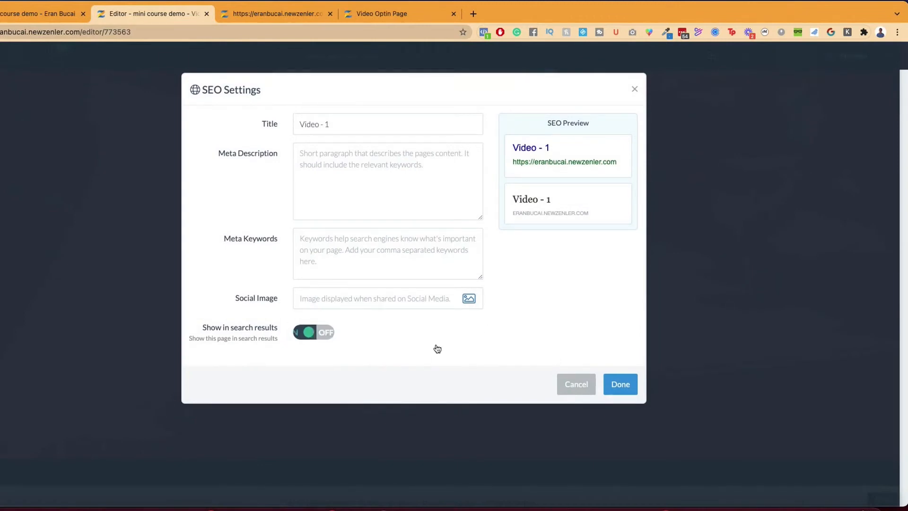
pyautogui.click(620, 384)
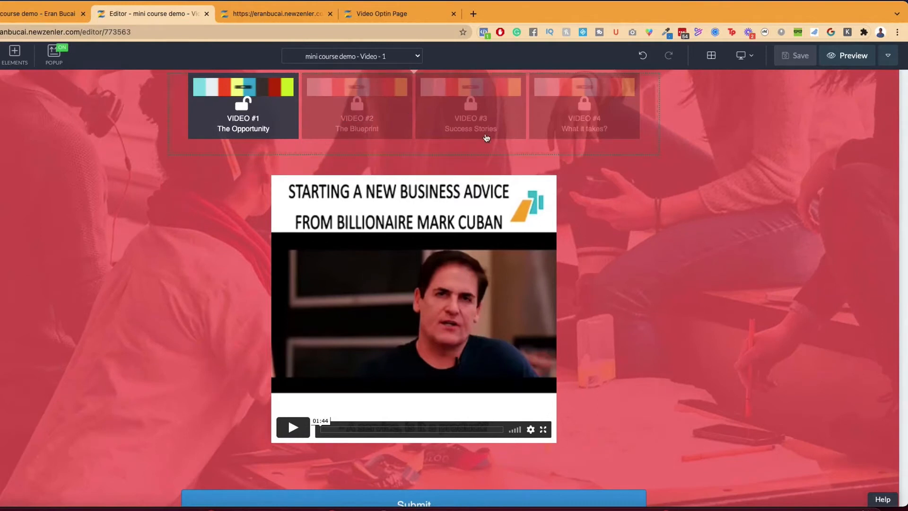
pyautogui.moveTo(257, 116)
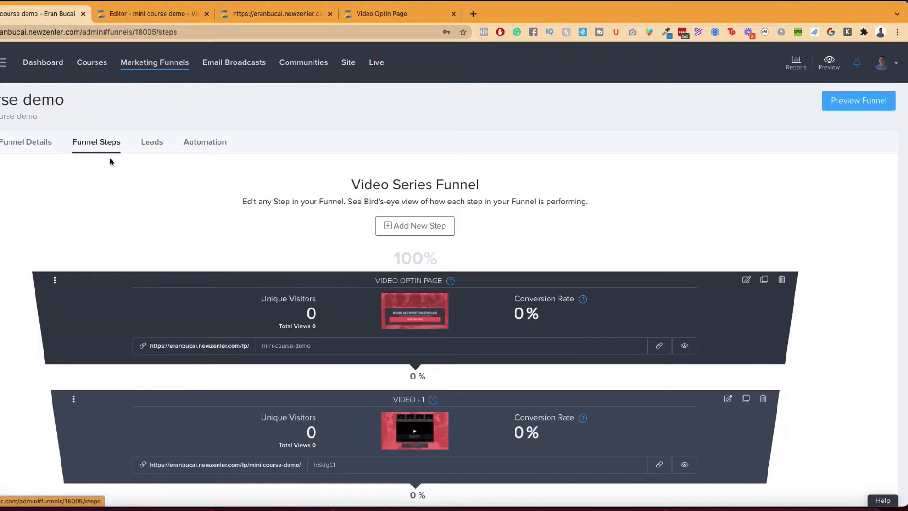
pyautogui.scroll(-3)
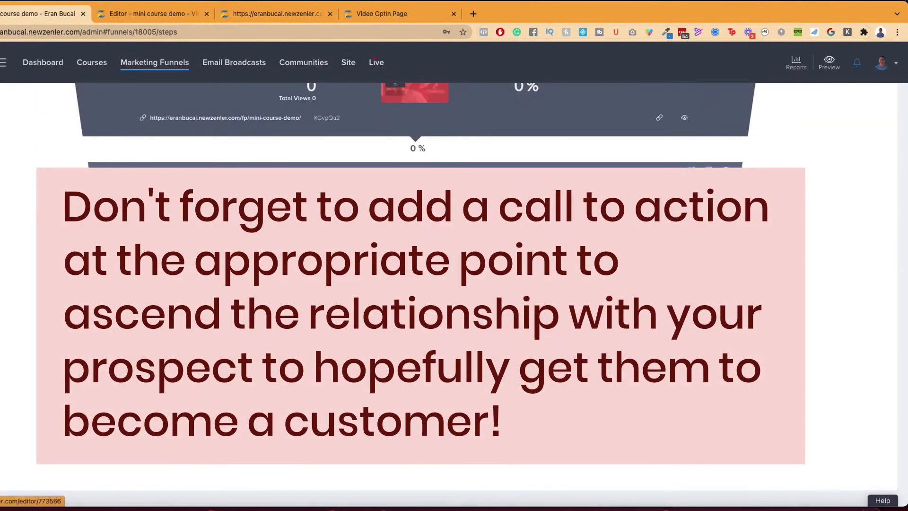
pyautogui.scroll(-3)
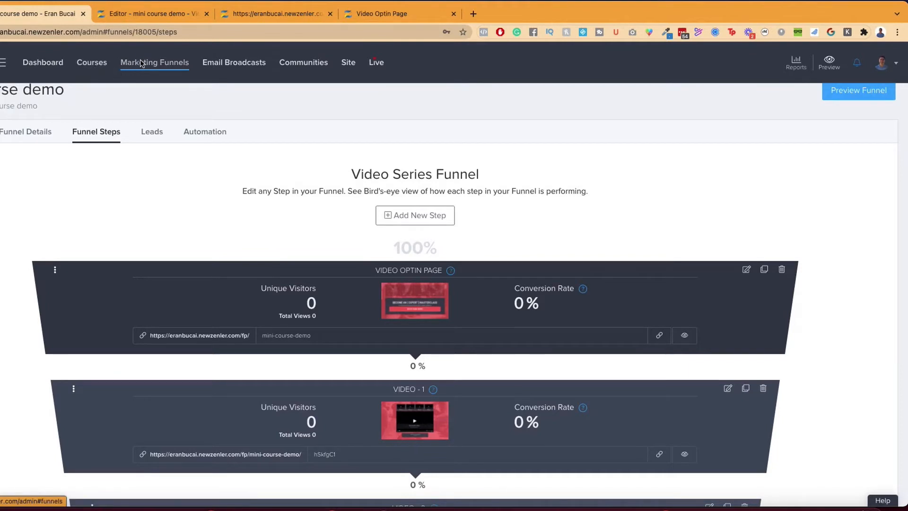
# Start a new Lead Magnet funnel named 'mini course demo 2'
pyautogui.click(154, 62)
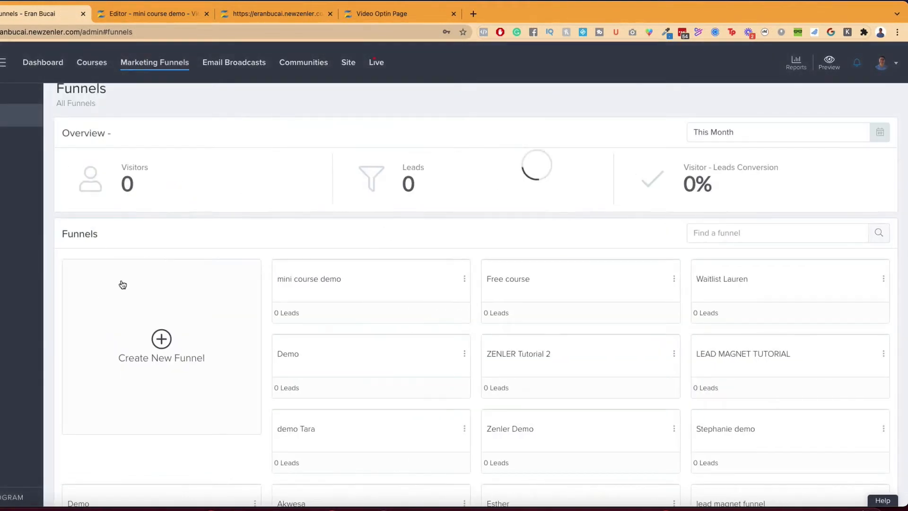
pyautogui.click(160, 347)
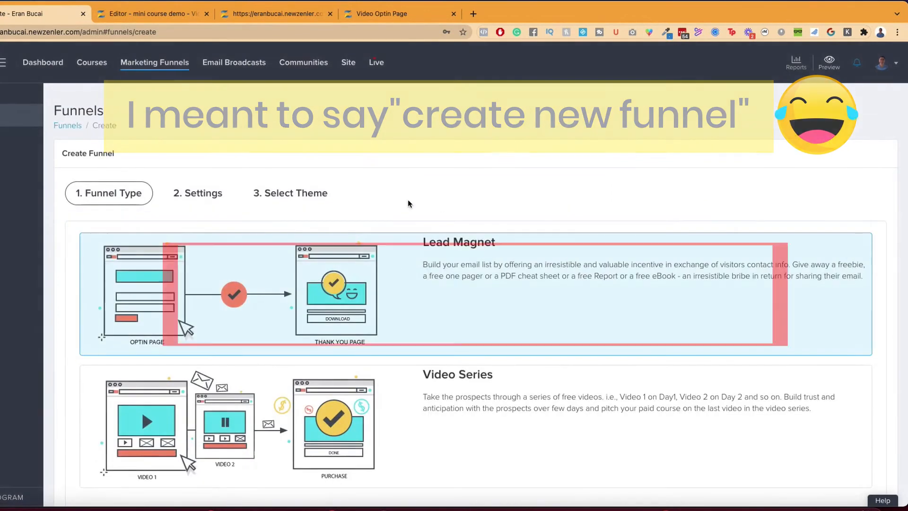
pyautogui.scroll(-3)
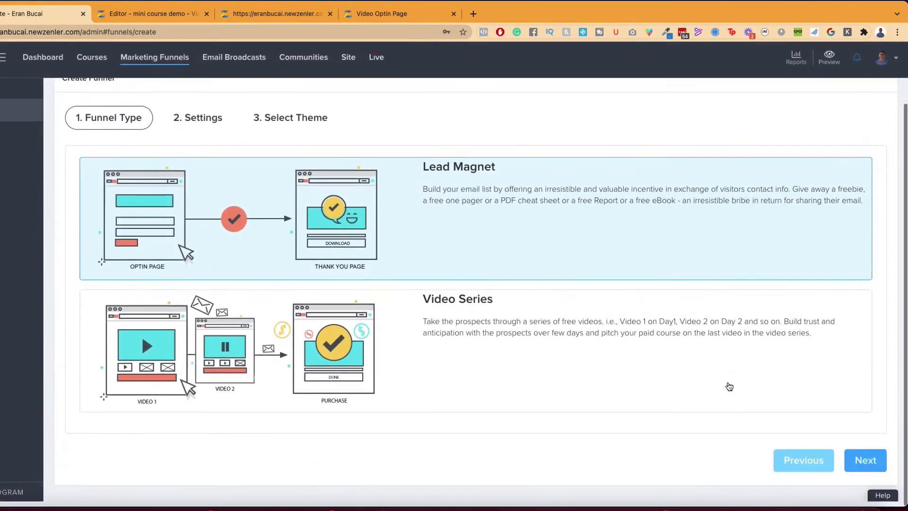
pyautogui.click(864, 460)
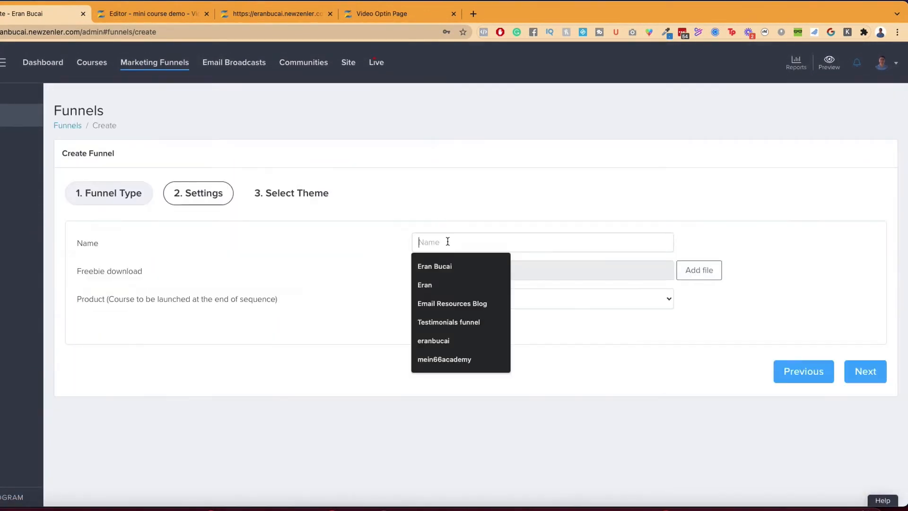
pyautogui.write('mini course')
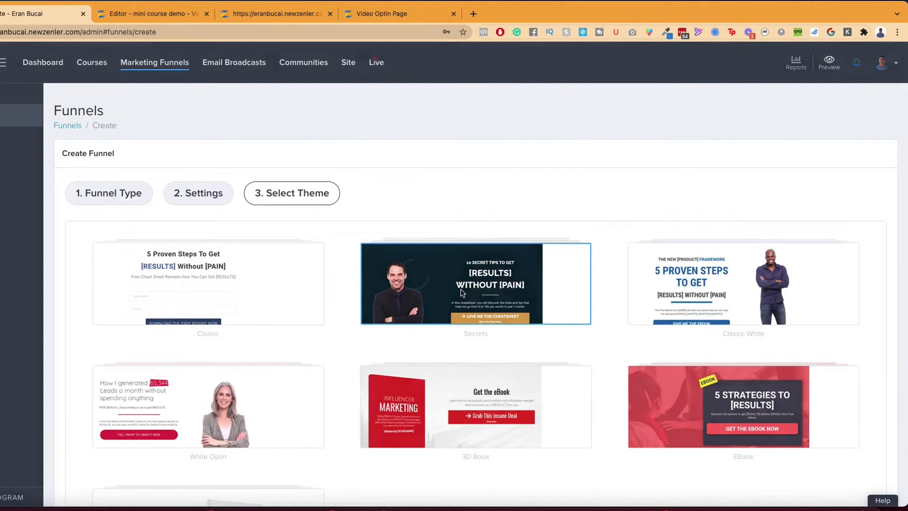
# Pick the Secrets theme and finish creating the funnel
pyautogui.click(475, 284)
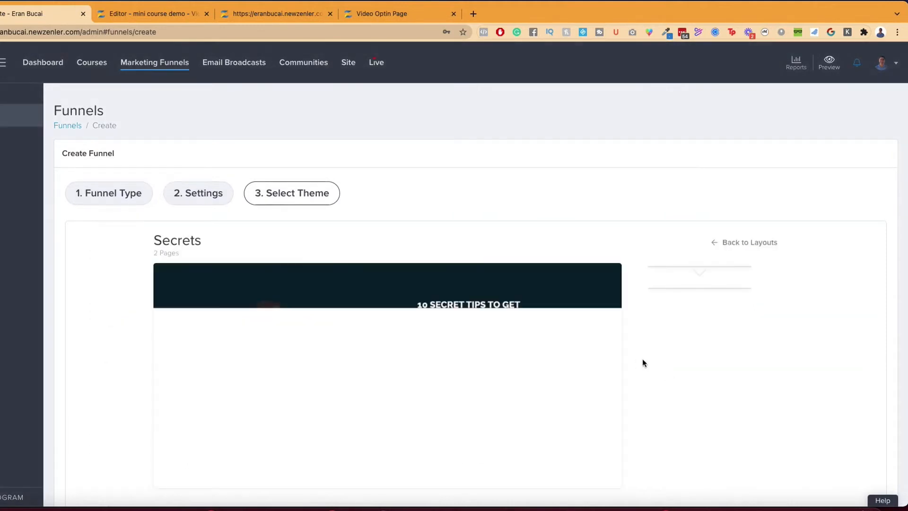
pyautogui.scroll(-3)
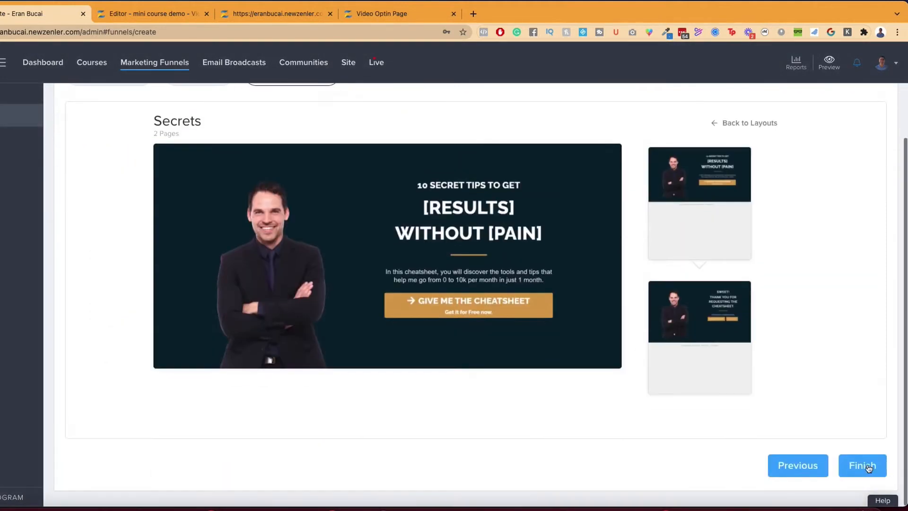
pyautogui.click(863, 465)
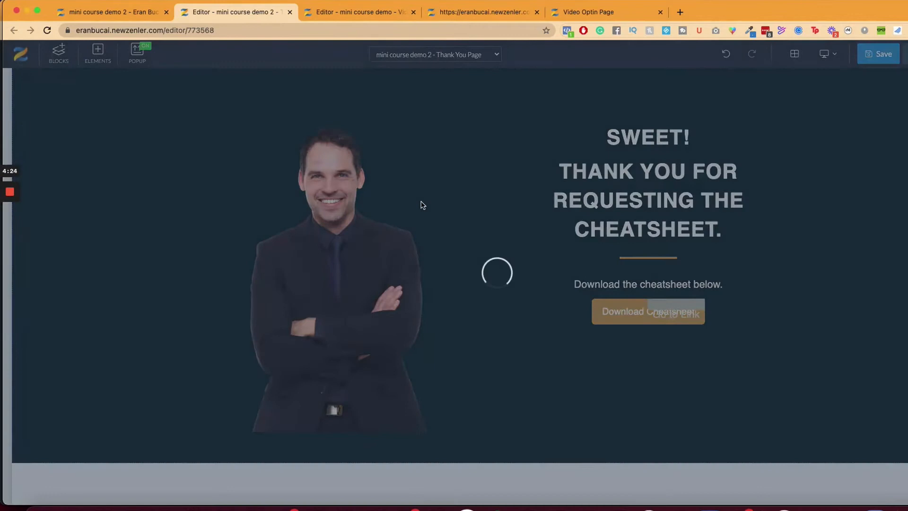
# Add an empty 50/50 two-column row below the Thank You page's cheatsheet section
pyautogui.scroll(-3)
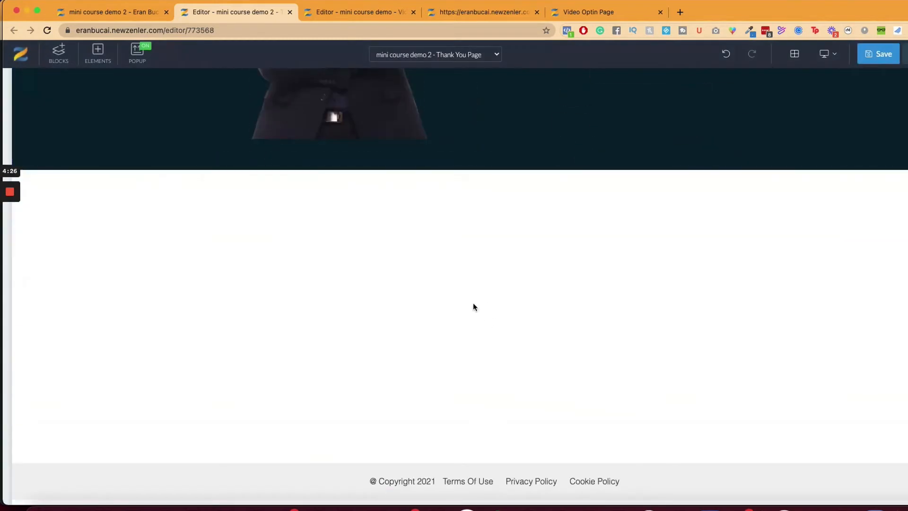
pyautogui.moveTo(489, 314)
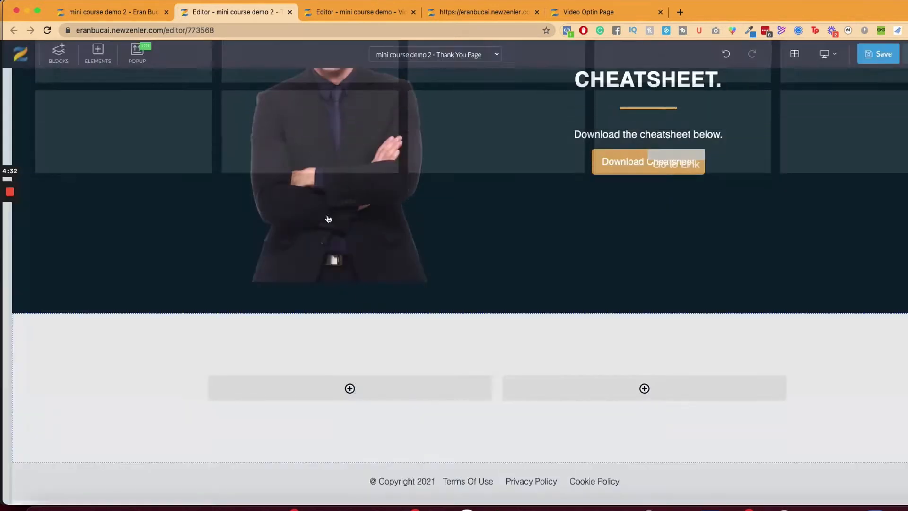
pyautogui.click(97, 53)
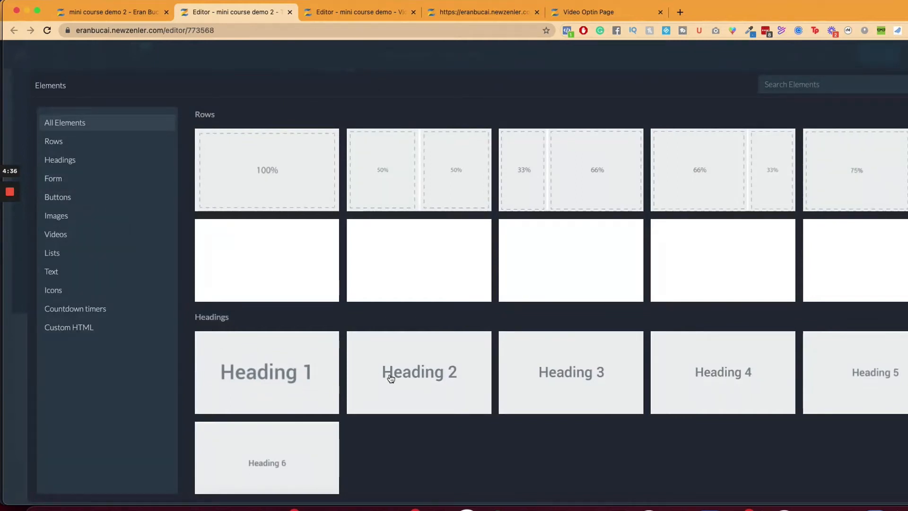
# Fill the left column with heading 'Module 1:' and subheading 'Explain module 1 and what they will learn'
pyautogui.click(418, 371)
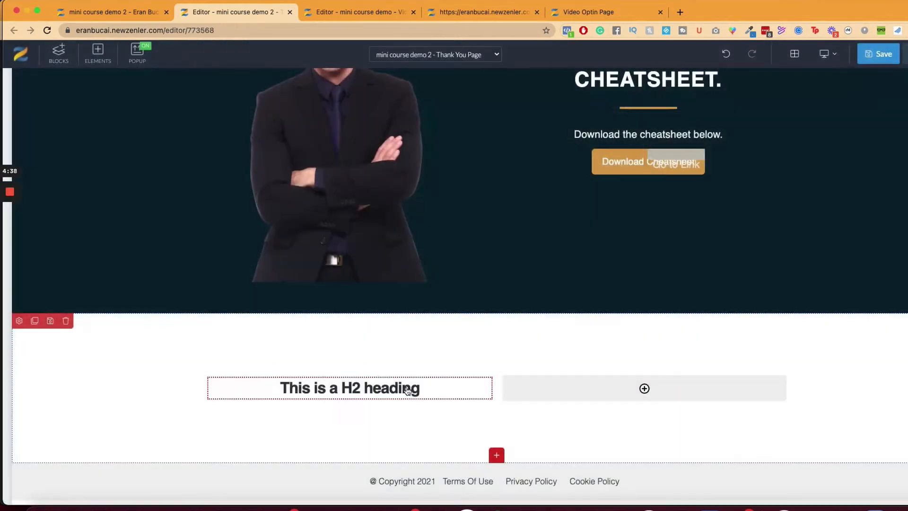
pyautogui.write('Module')
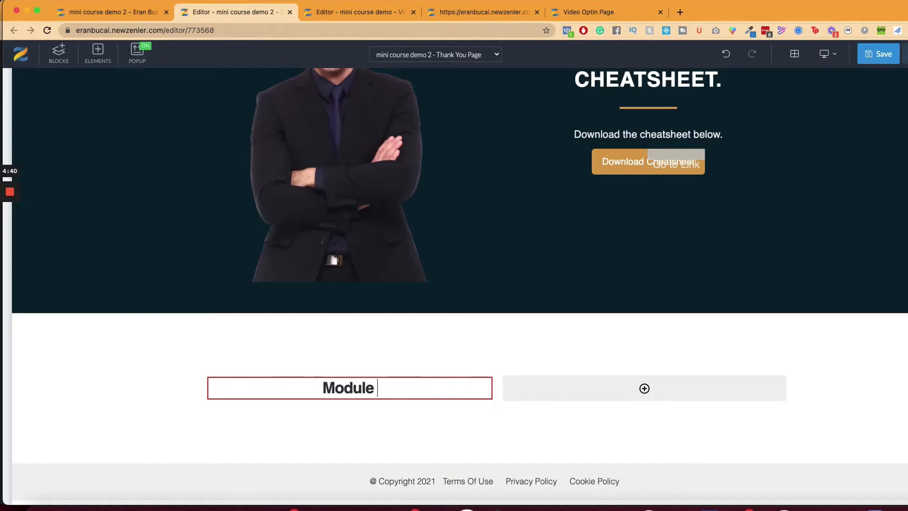
pyautogui.write('1:')
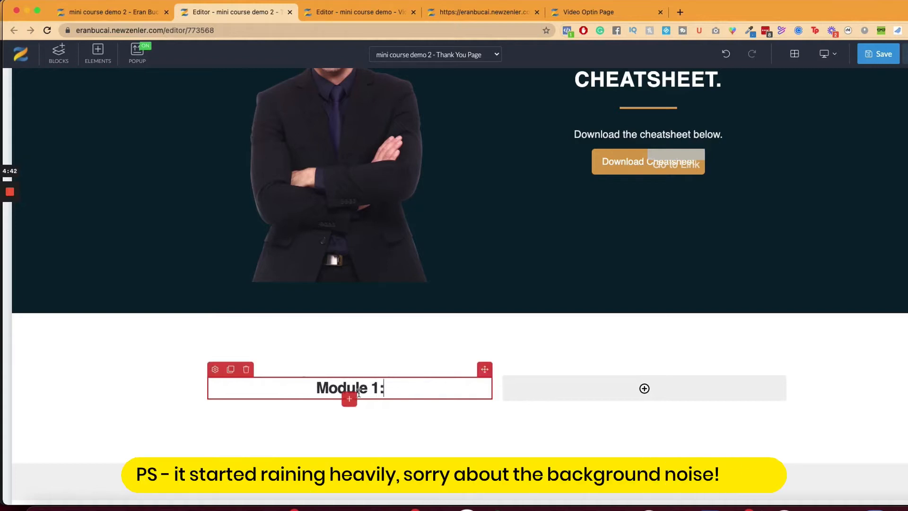
pyautogui.click(98, 53)
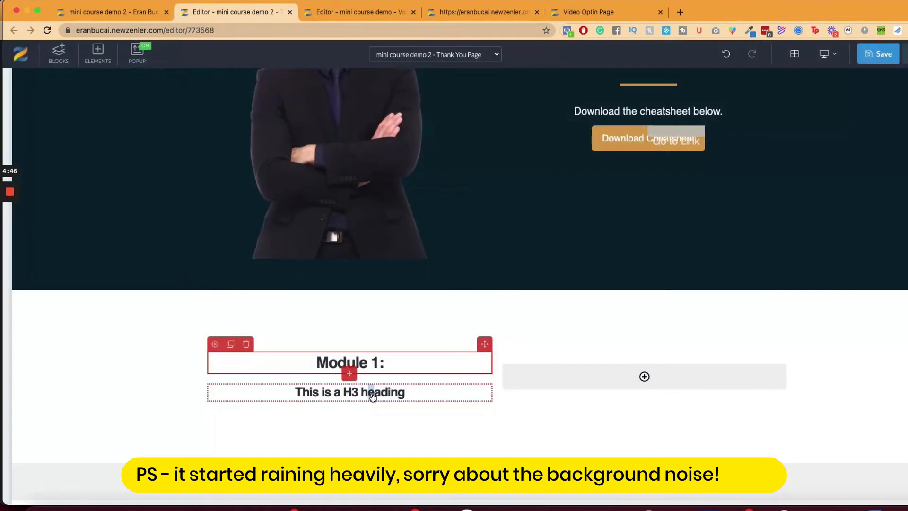
pyautogui.write('Explain')
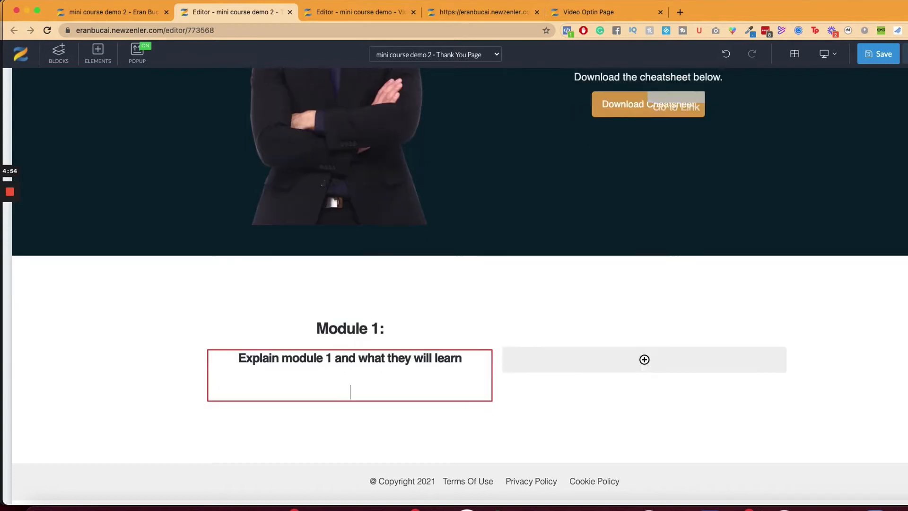
pyautogui.write('Explain module 1 and what they will learn')
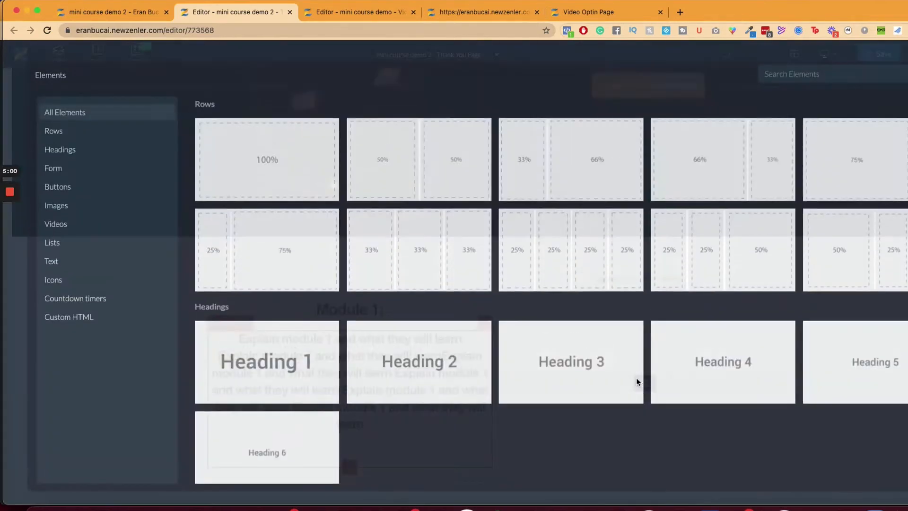
pyautogui.click(56, 225)
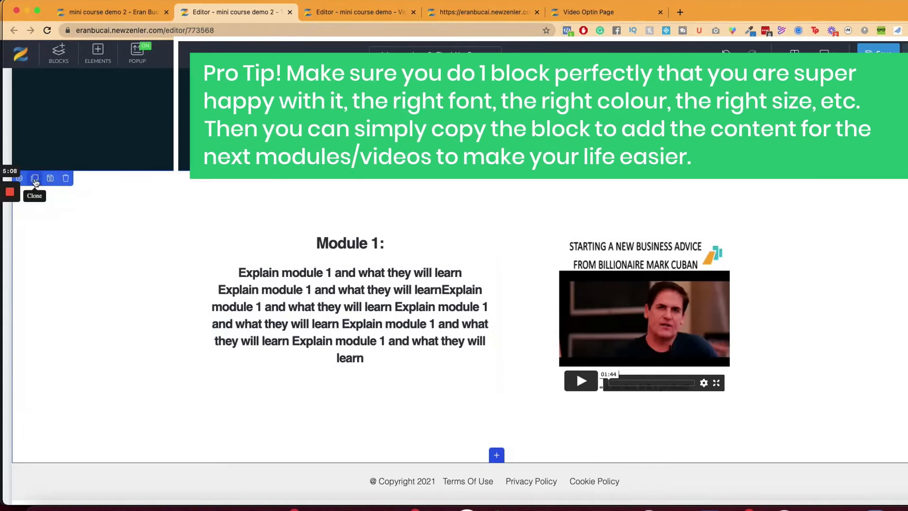
pyautogui.click(34, 179)
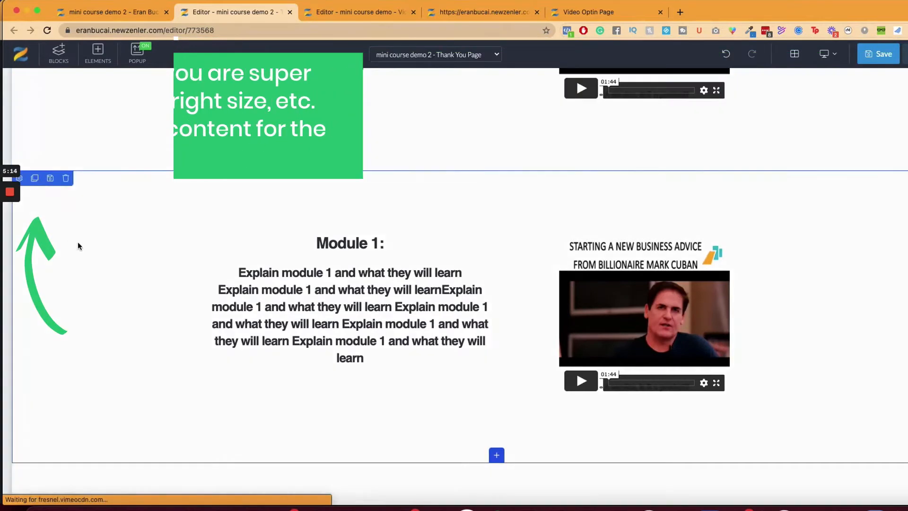
pyautogui.scroll(-3)
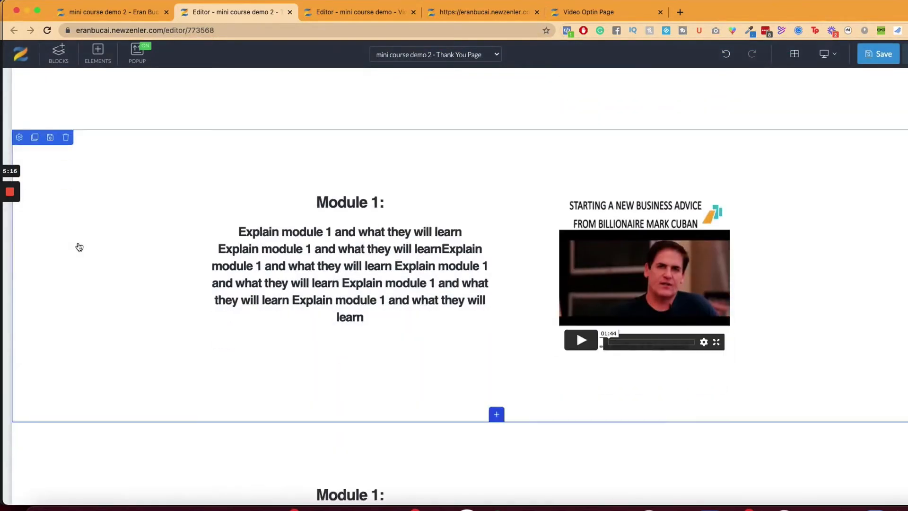
pyautogui.scroll(-3)
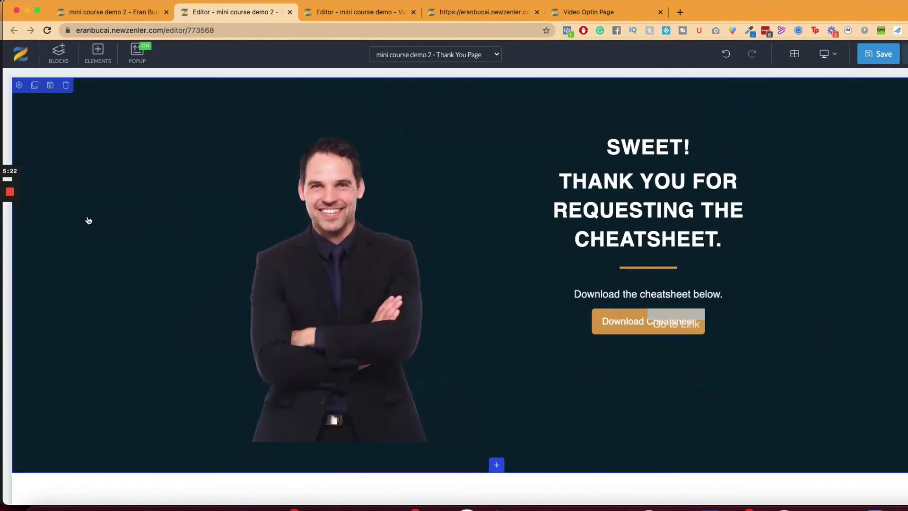
pyautogui.click(65, 85)
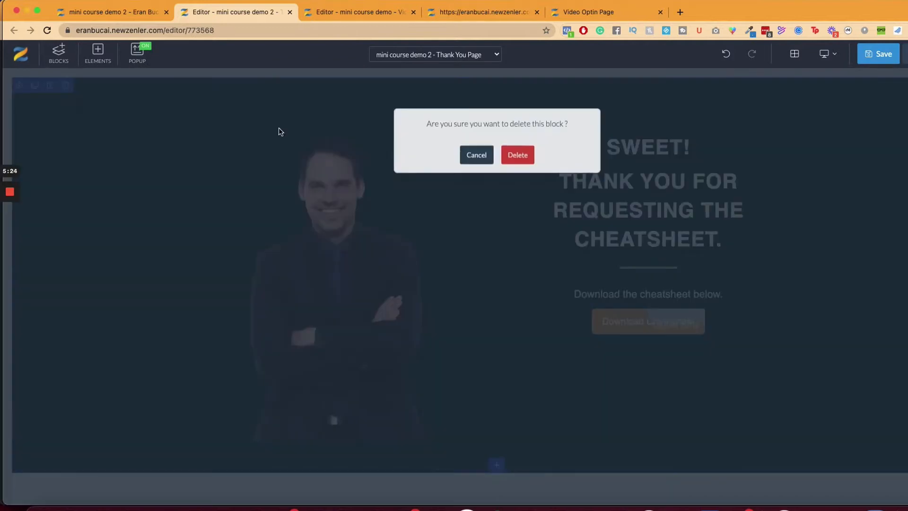
pyautogui.click(476, 154)
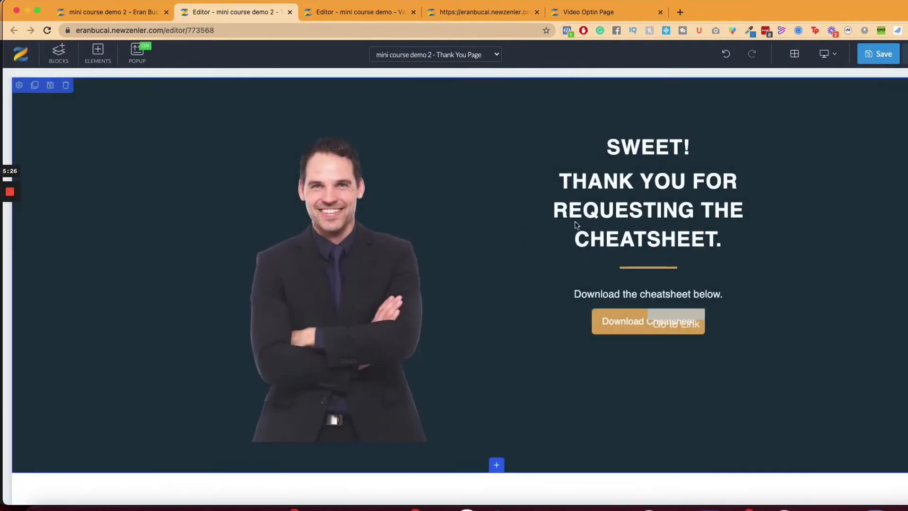
pyautogui.click(878, 53)
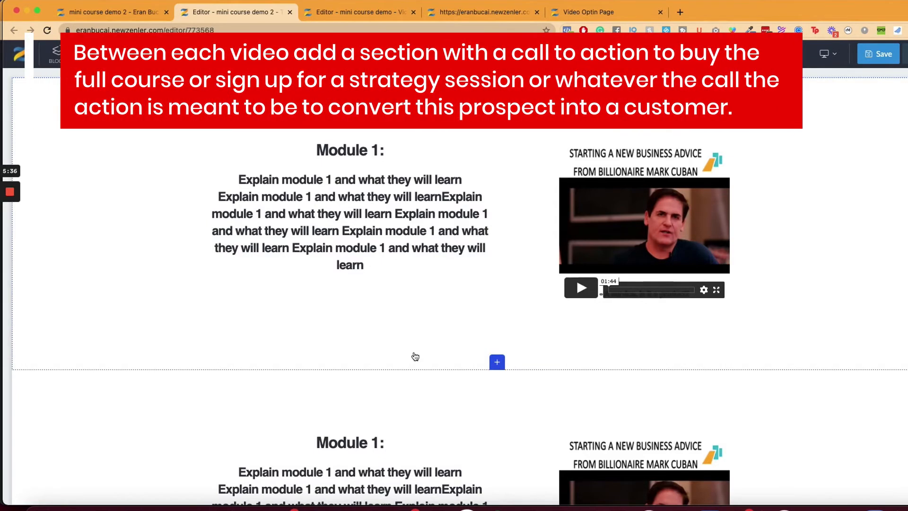
# Add a heading after Module 1 asking if they want help with implementing what they learned
pyautogui.click(497, 362)
pyautogui.write('Liked what you ')
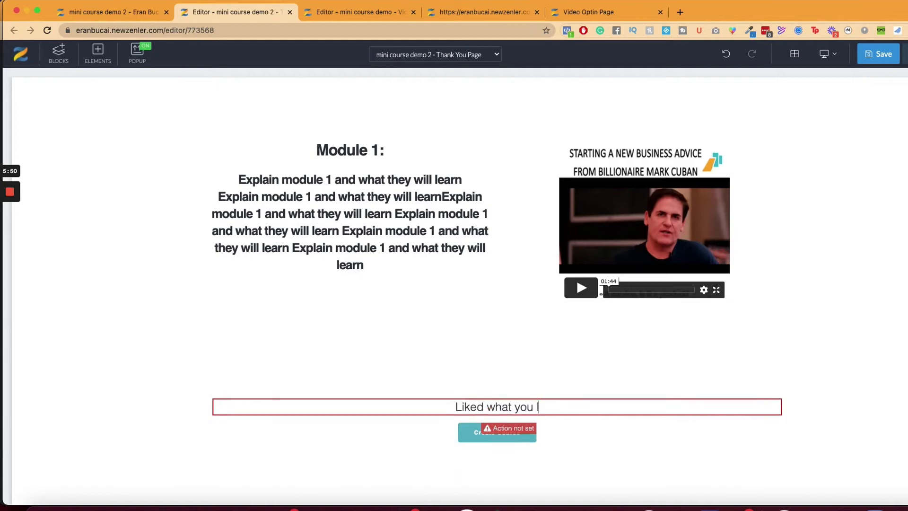
pyautogui.write('learned so far? By the full course here / c')
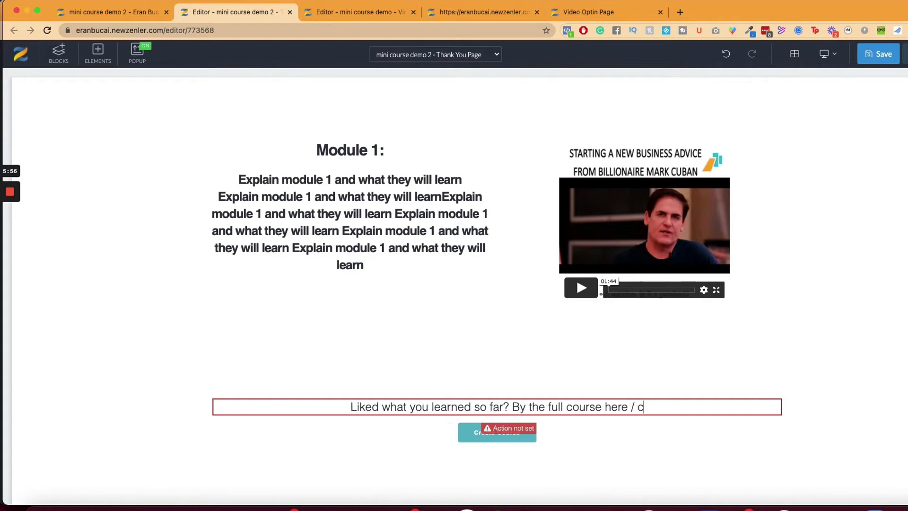
pyautogui.write('sign up for coaching')
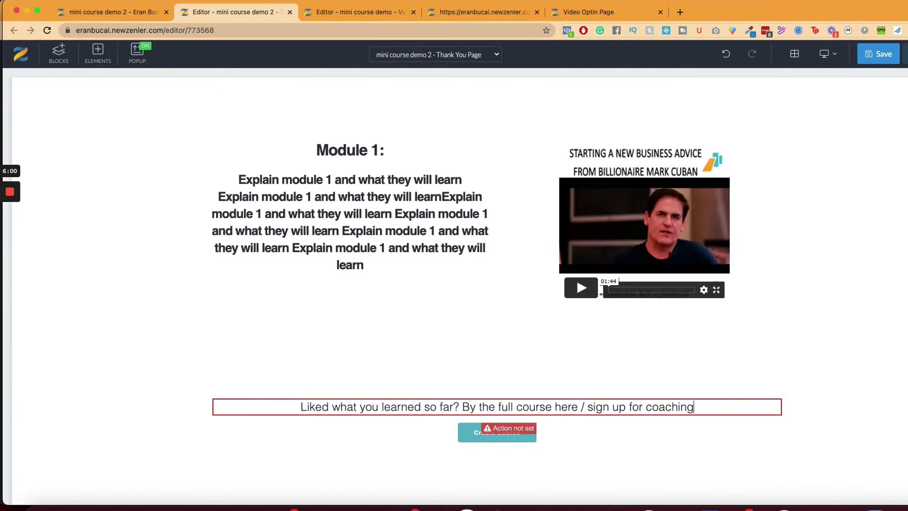
pyautogui.click(452, 407)
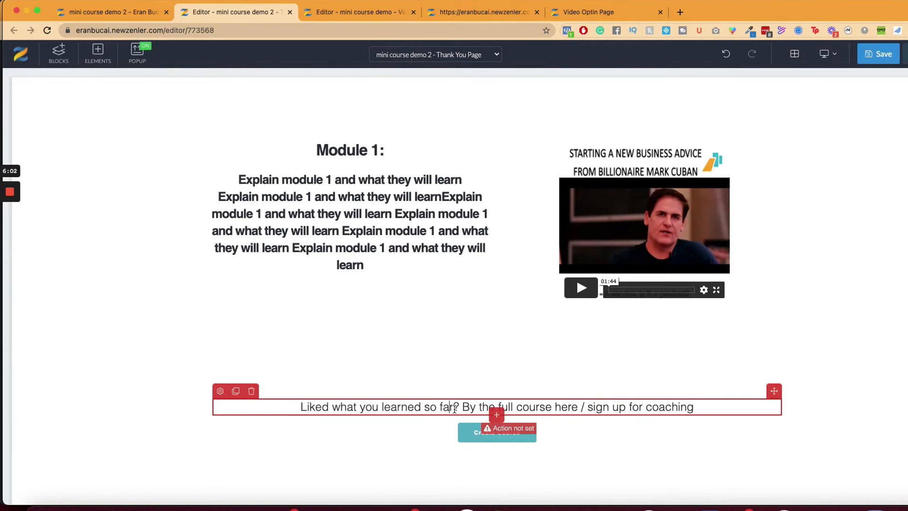
pyautogui.write('and wnat')
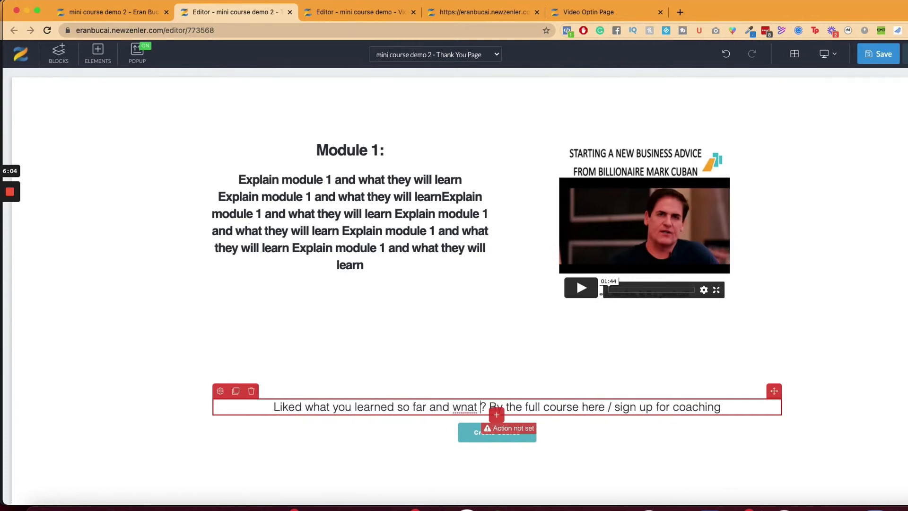
pyautogui.write('want hel')
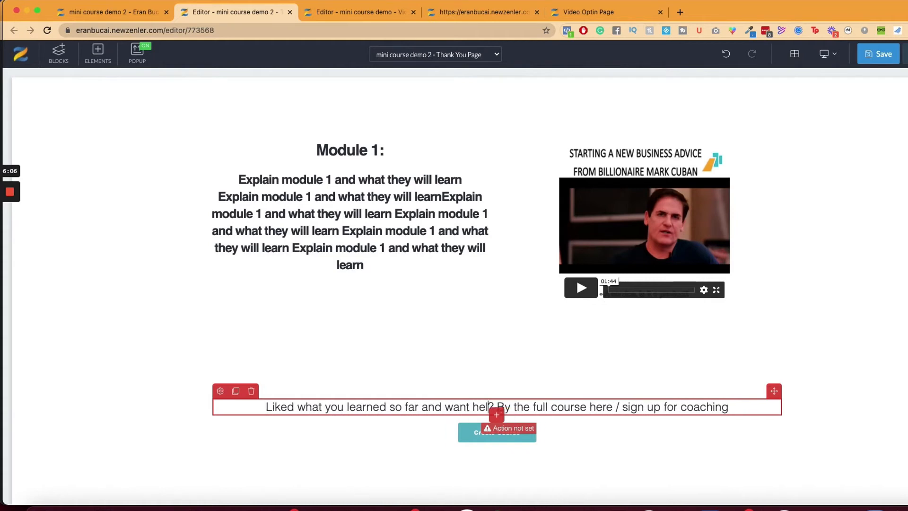
pyautogui.write('with impleme')
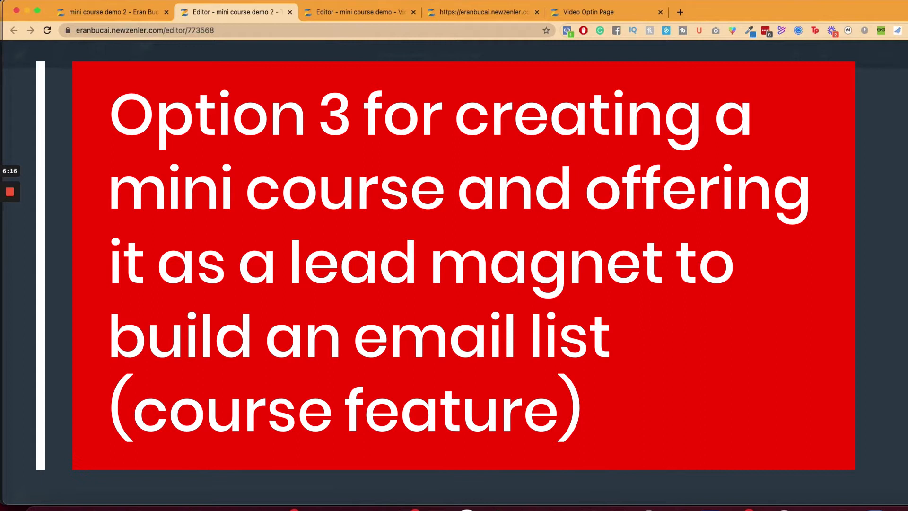
# Switch back to the mini course demo 2 funnel steps page
pyautogui.click(110, 11)
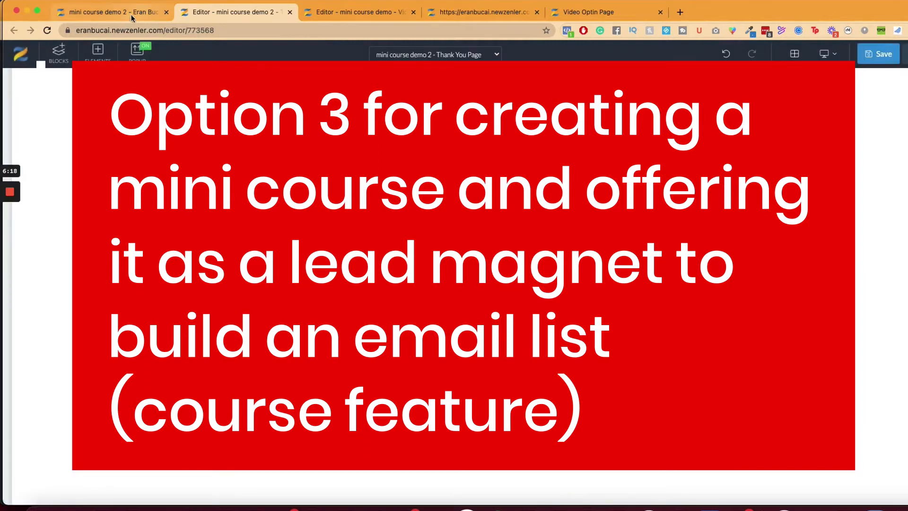
pyautogui.click(110, 11)
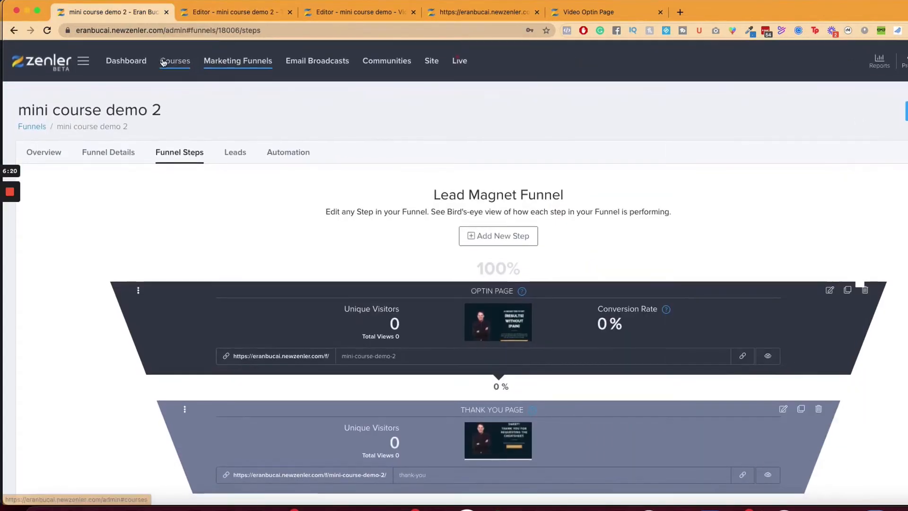
# Create a new course titled 'Free course demo' from the courses list
pyautogui.click(174, 60)
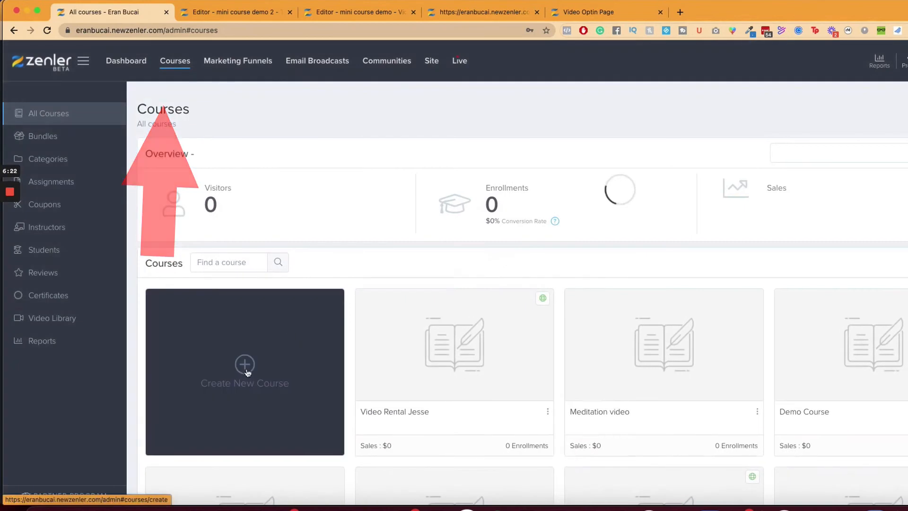
pyautogui.click(244, 371)
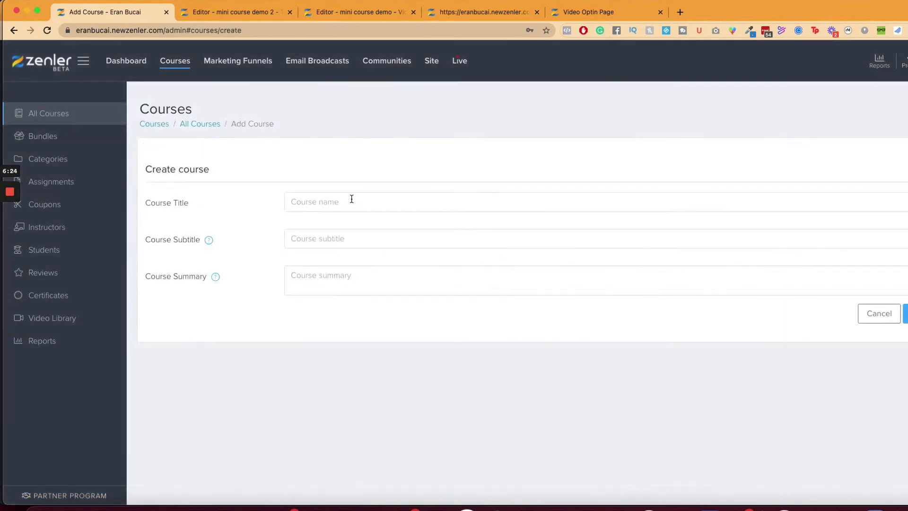
pyautogui.write('Free course demo')
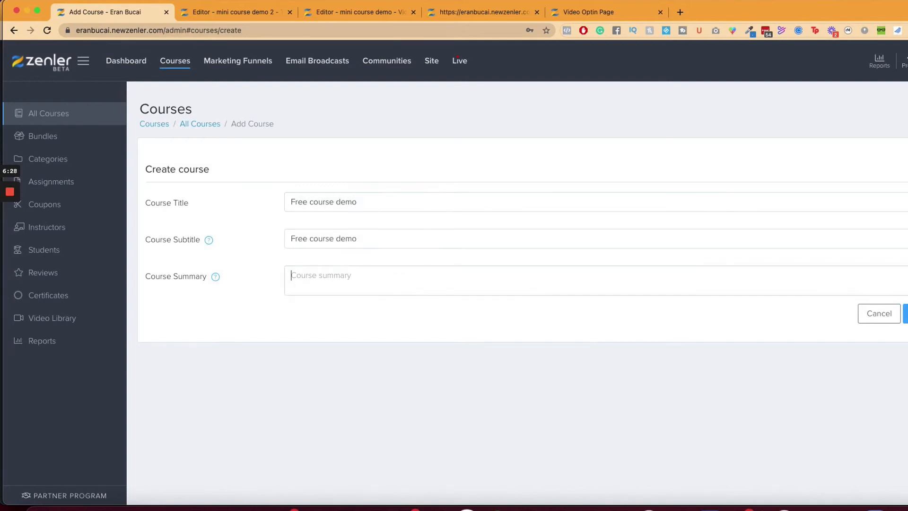
pyautogui.write('Free course demo')
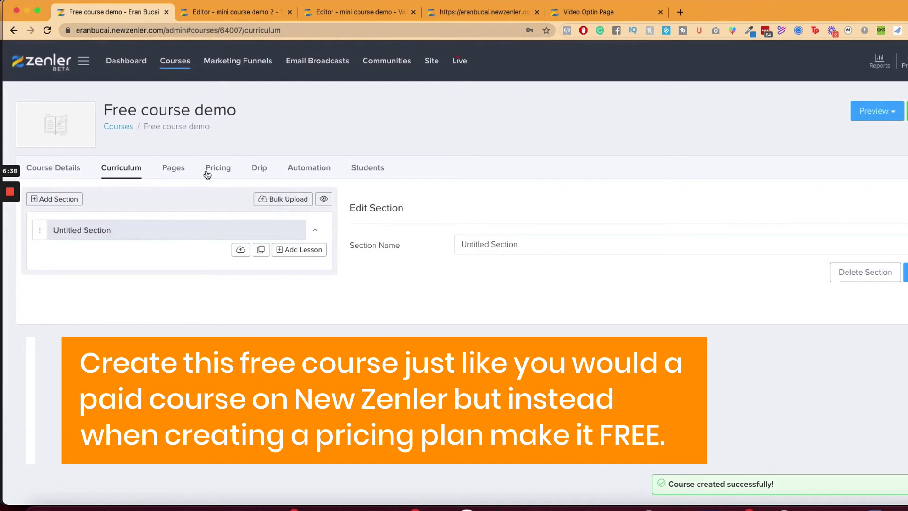
# Add a free pricing plan named 'Free course lead magnet' and save it
pyautogui.click(218, 169)
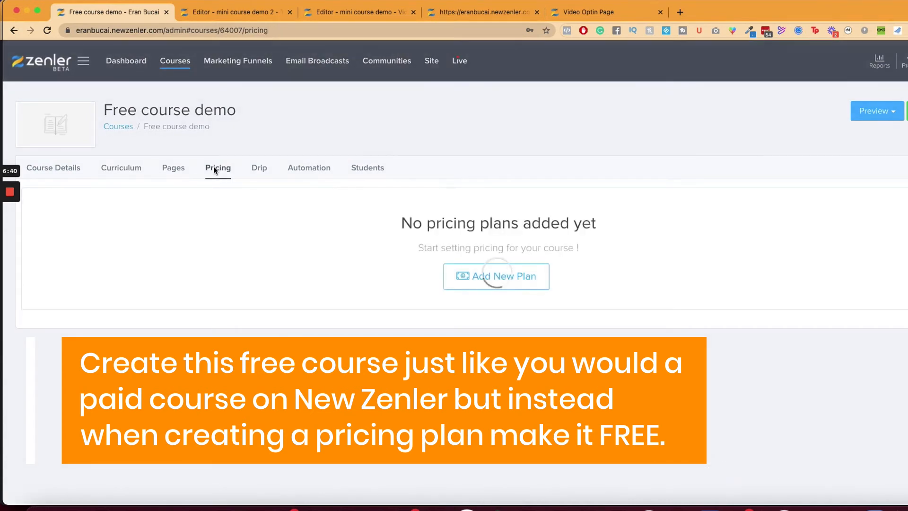
pyautogui.click(496, 276)
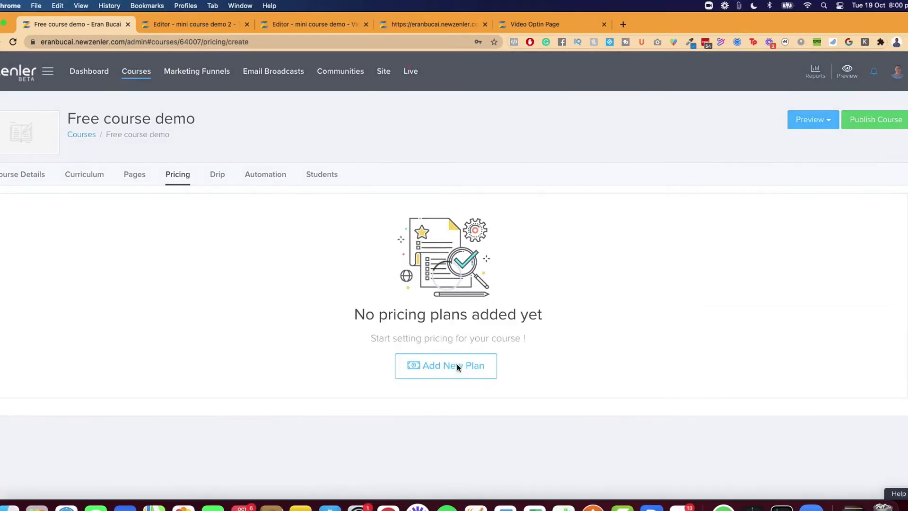
pyautogui.click(445, 365)
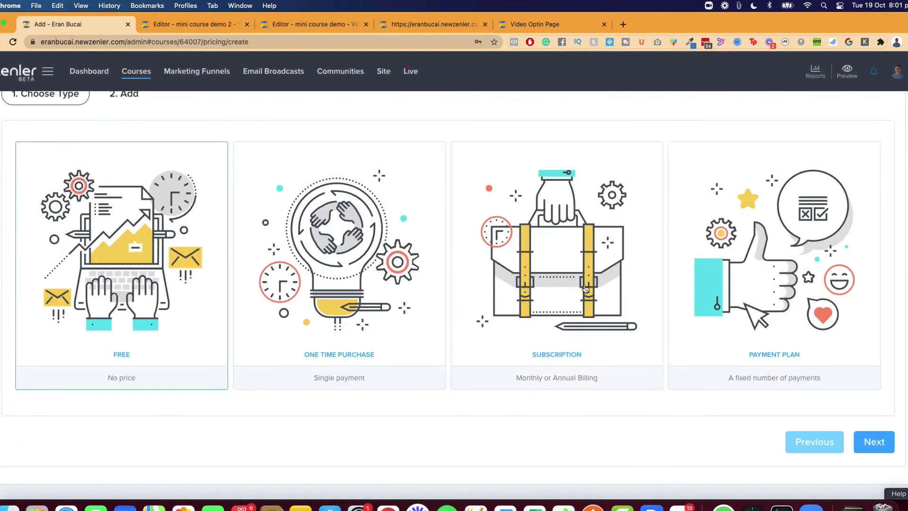
pyautogui.click(121, 261)
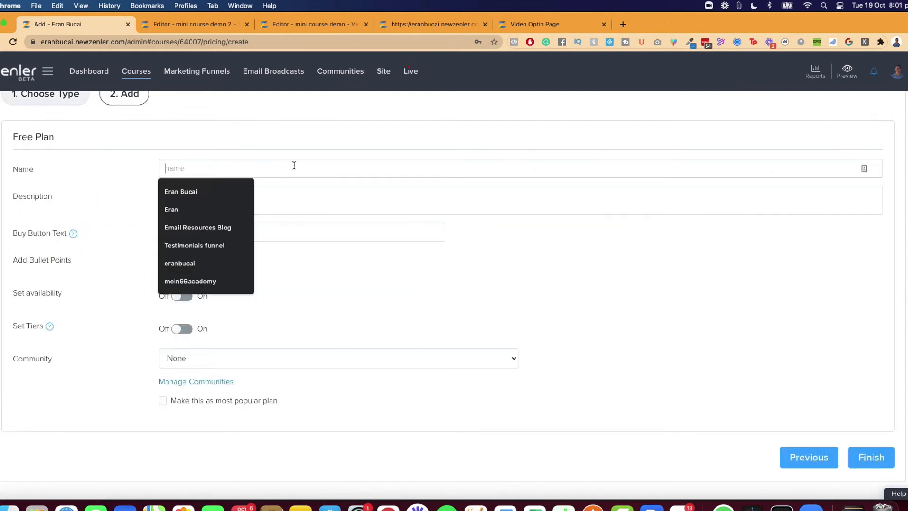
pyautogui.write('Free course lead magnet')
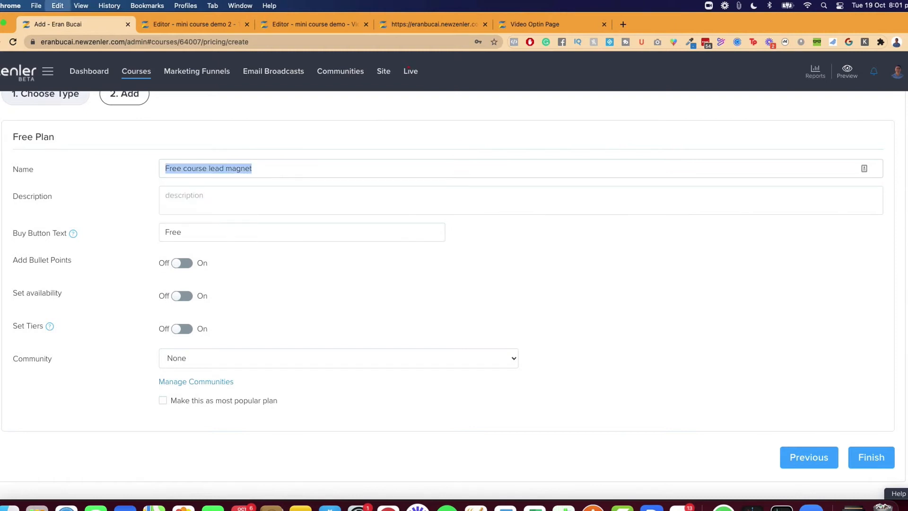
pyautogui.write('Free course lead magnet')
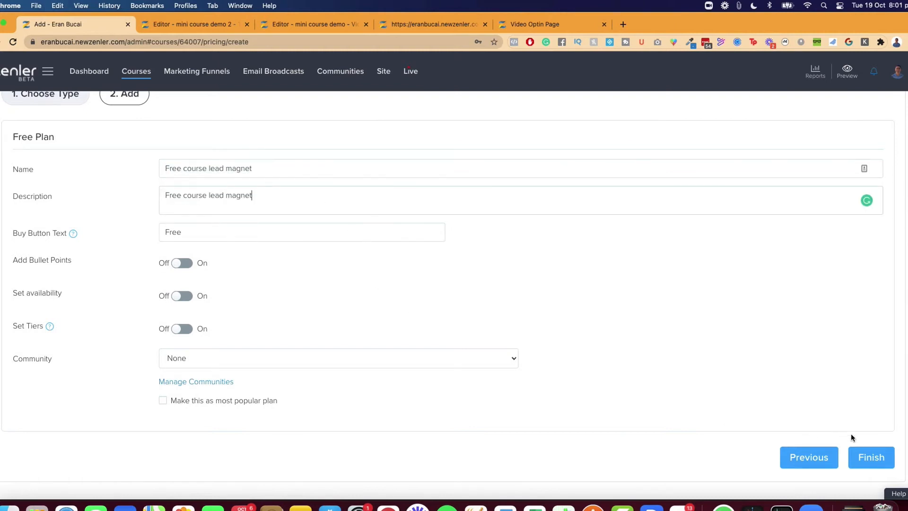
pyautogui.click(870, 457)
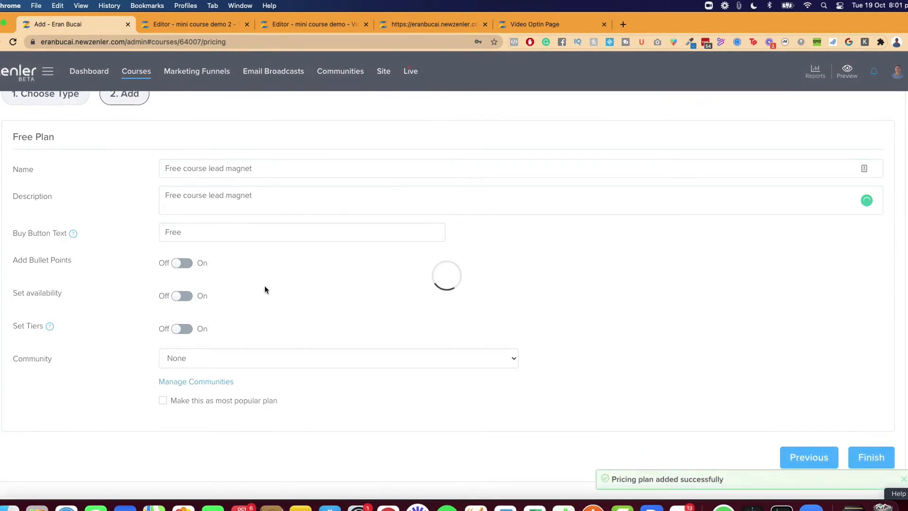
pyautogui.click(870, 457)
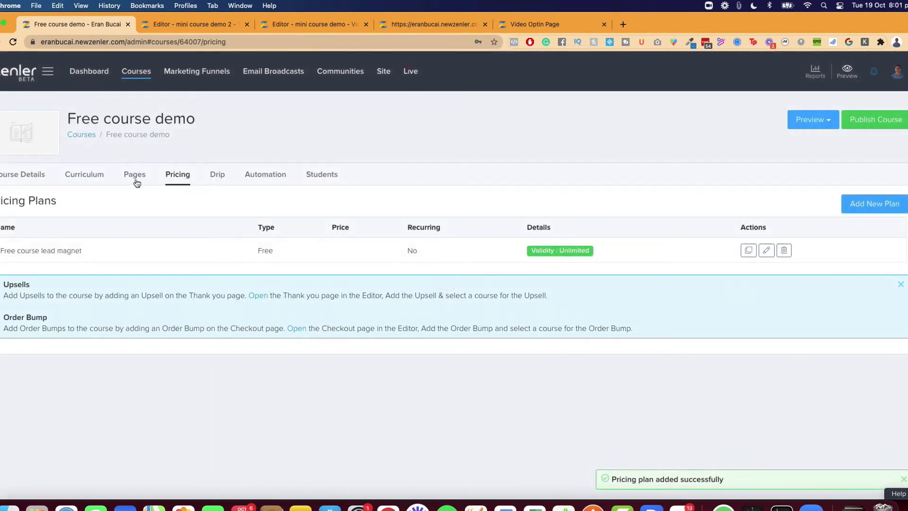
# Publish Free course demo and preview its free-enrolment checkout page from the Pages tab
pyautogui.click(134, 174)
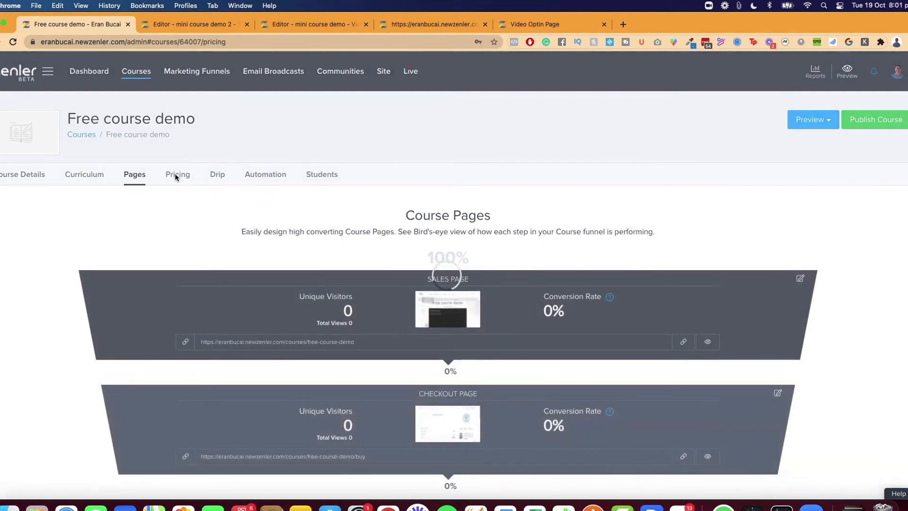
pyautogui.click(177, 174)
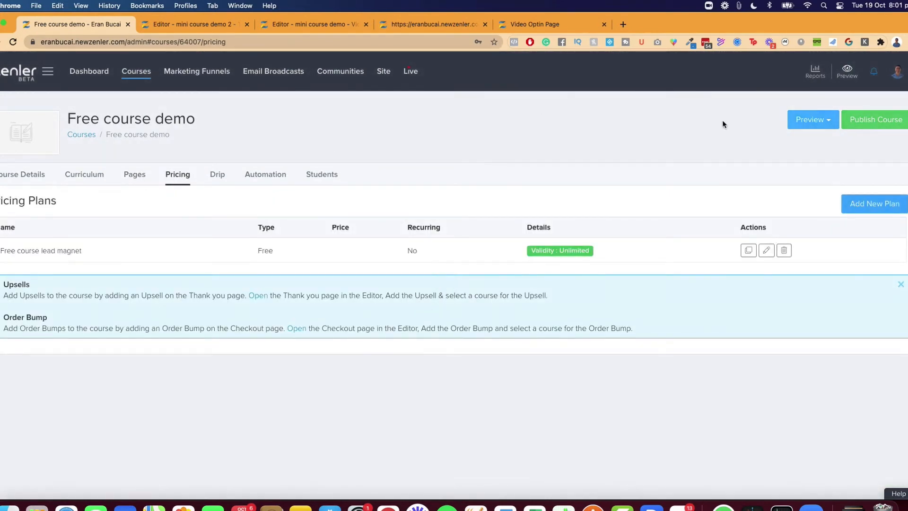
pyautogui.click(874, 119)
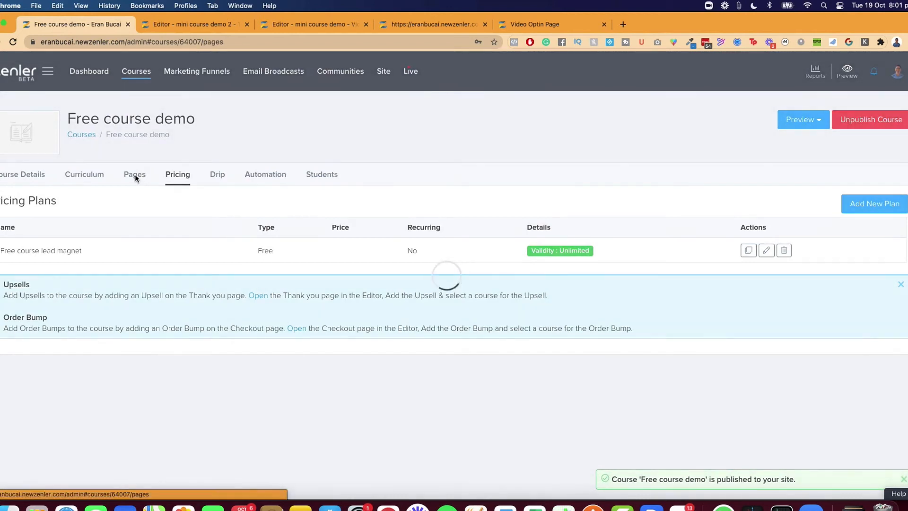
pyautogui.click(133, 174)
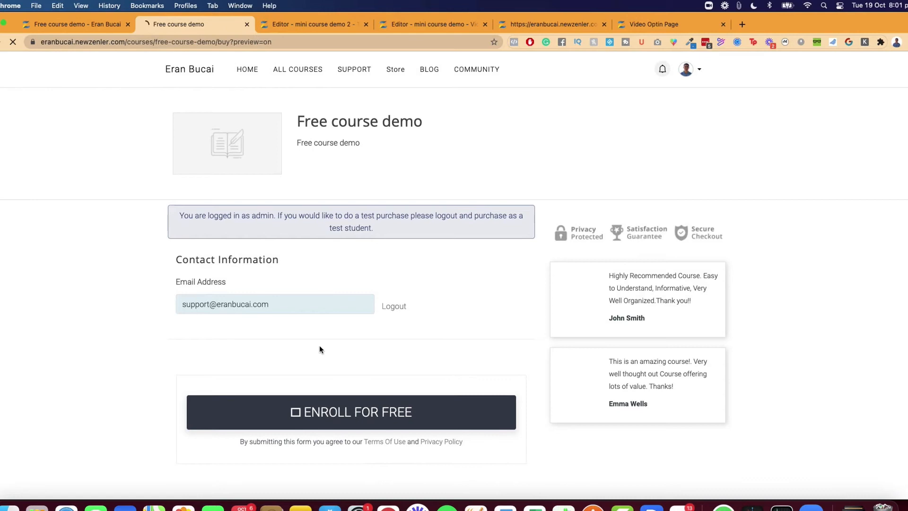
pyautogui.scroll(-3)
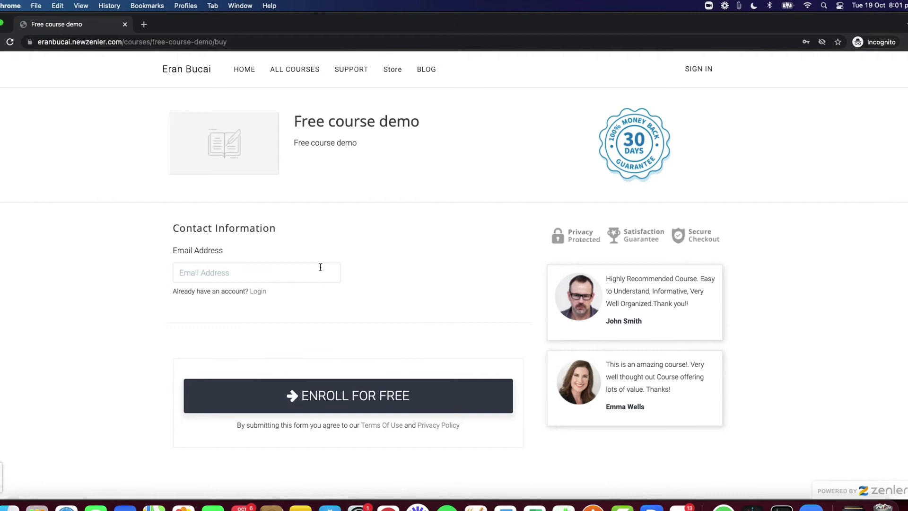
# Enroll a test student (ebcuachi24) for free and return to the admin Pages overview
pyautogui.write('ebcuachi24')
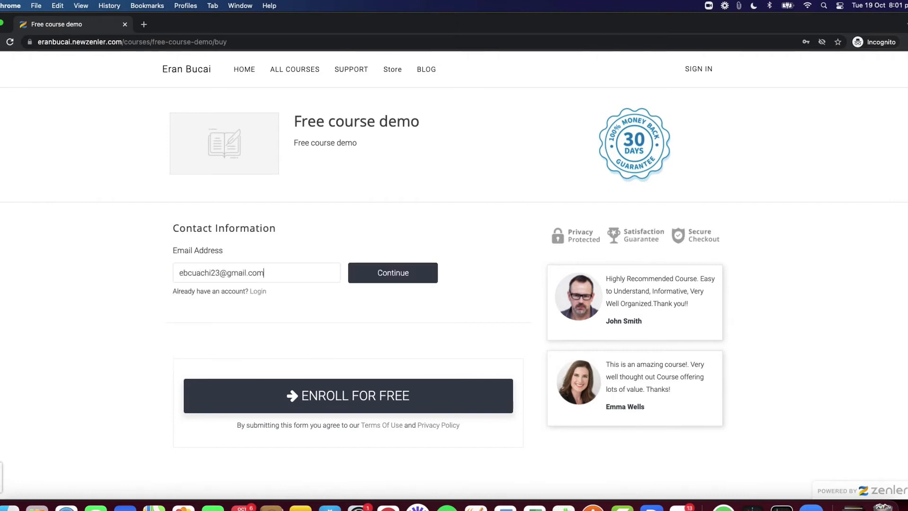
pyautogui.click(391, 272)
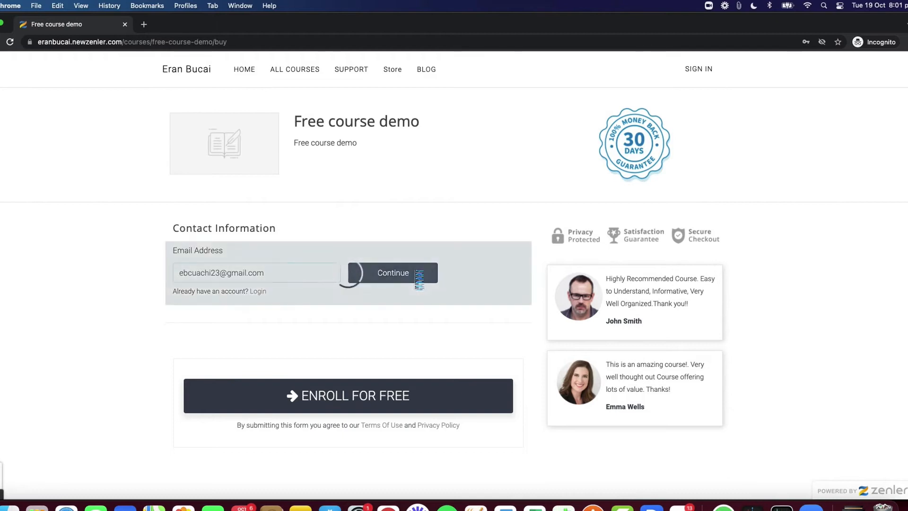
pyautogui.click(392, 273)
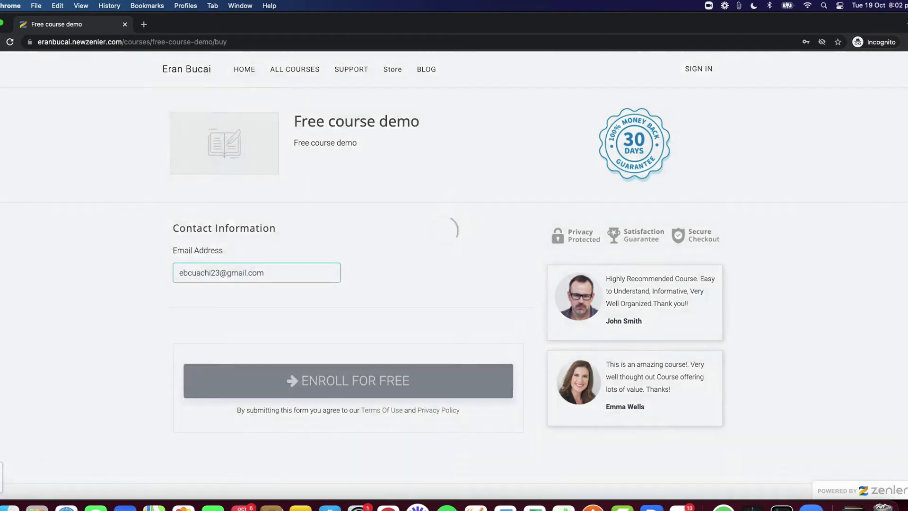
pyautogui.click(347, 381)
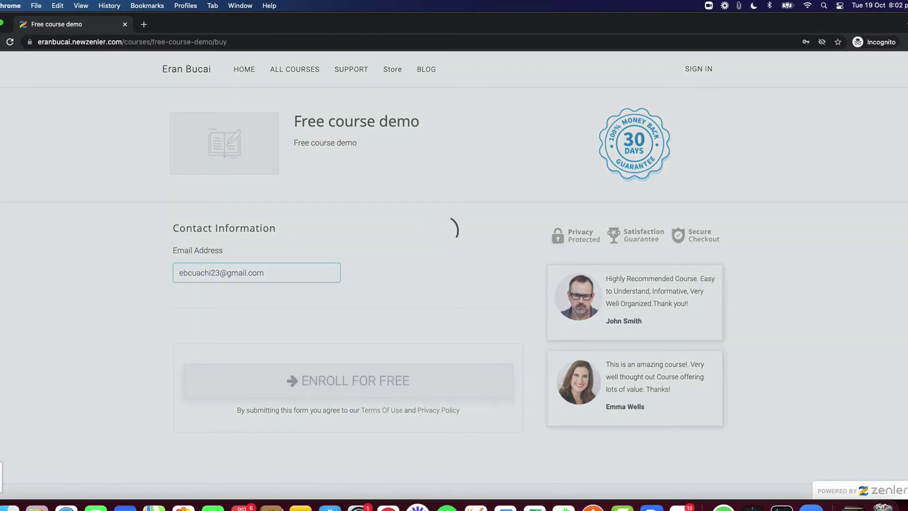
pyautogui.click(348, 380)
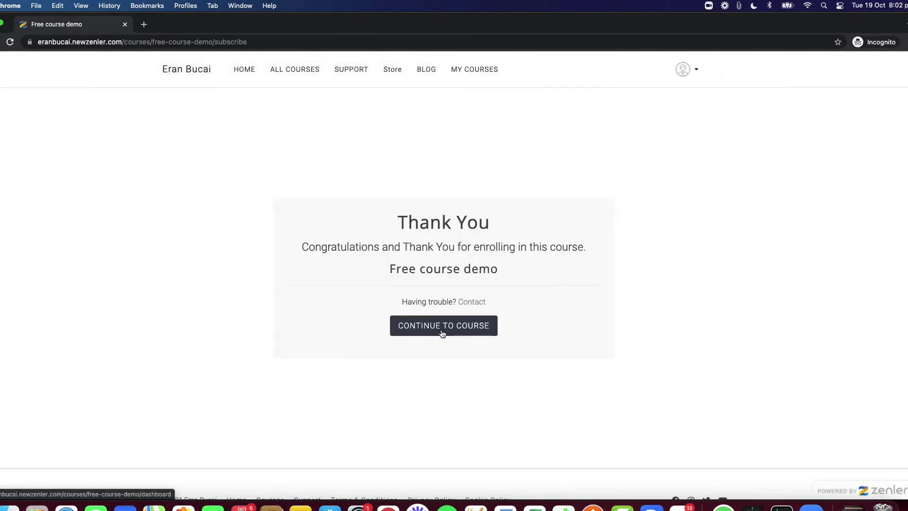
pyautogui.click(443, 325)
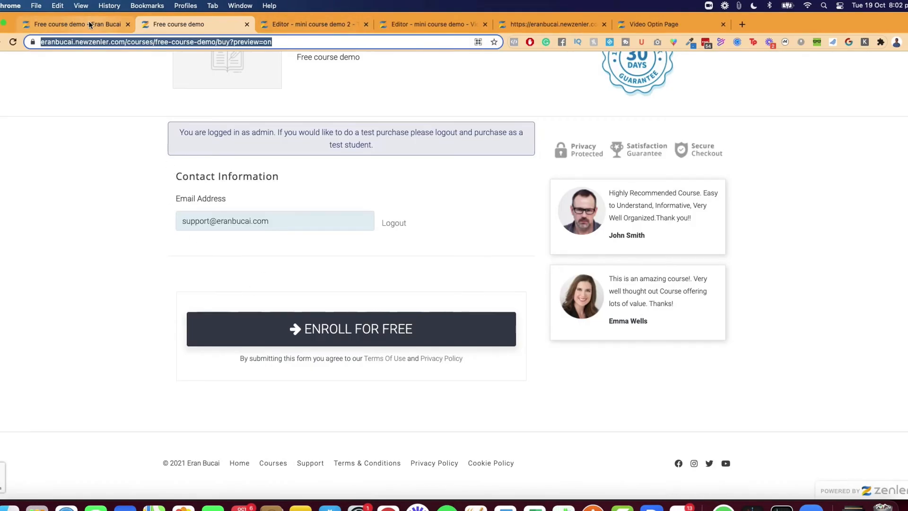
pyautogui.click(67, 25)
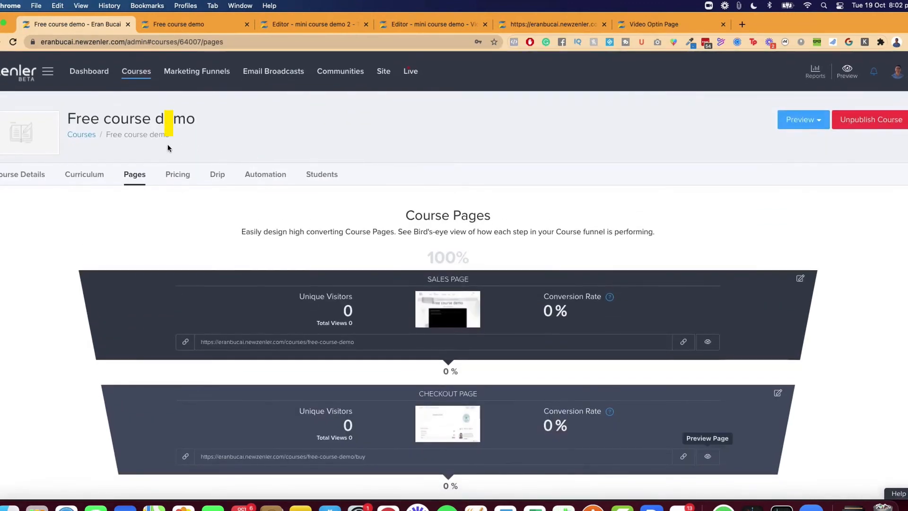
# Navigate from Courses to Marketing Funnels and open the mini course demo 2 funnel
pyautogui.click(136, 71)
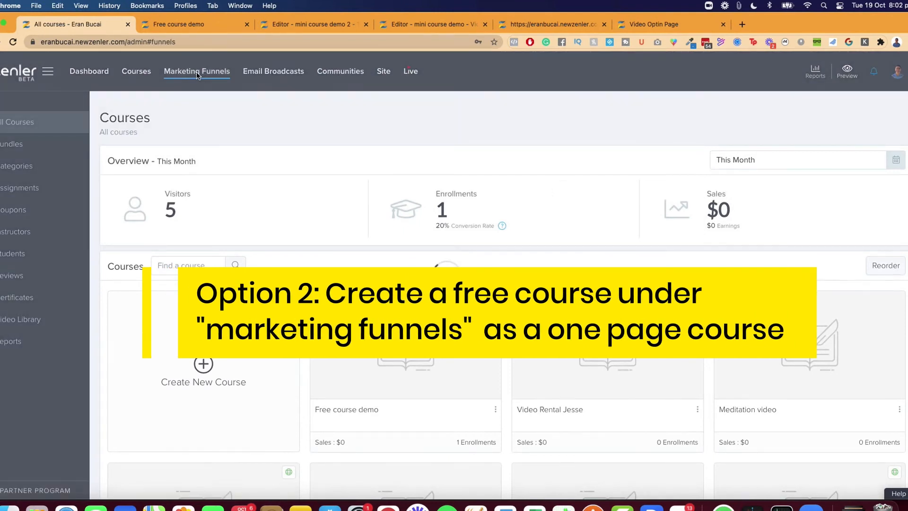
pyautogui.click(197, 71)
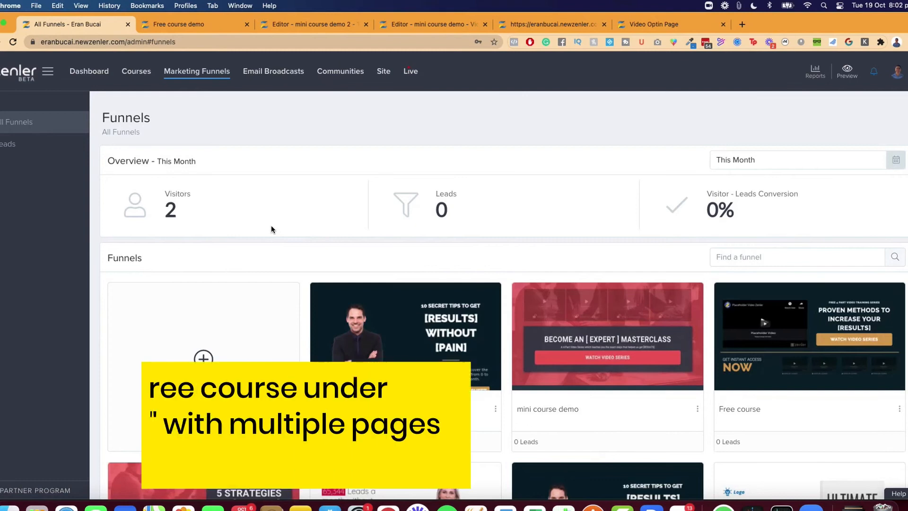
pyautogui.scroll(-3)
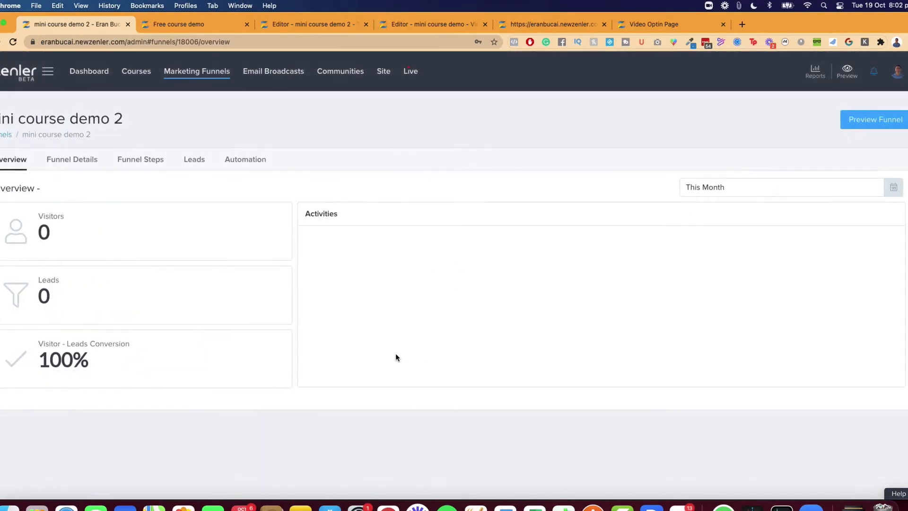
# Expand the funnel's Email Drip Sequence automation and edit the Access Instructions Email
pyautogui.click(245, 159)
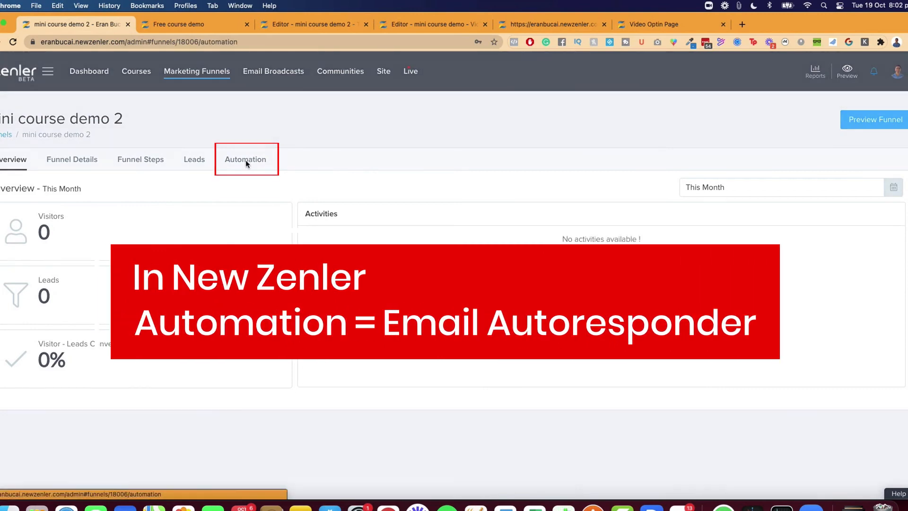
pyautogui.click(245, 159)
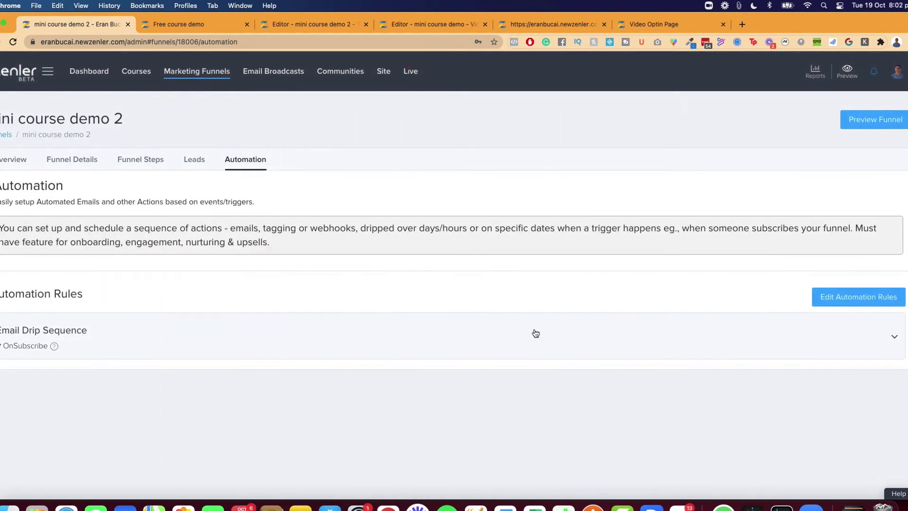
pyautogui.click(894, 337)
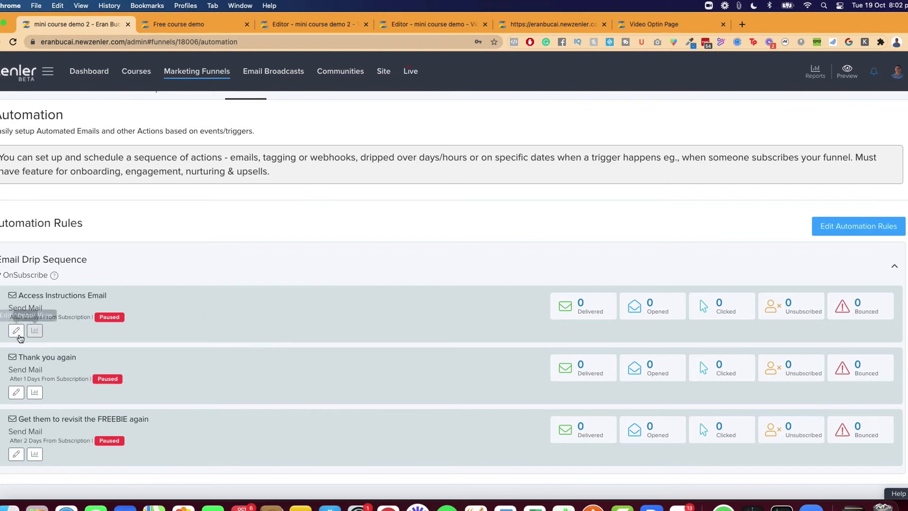
pyautogui.click(17, 330)
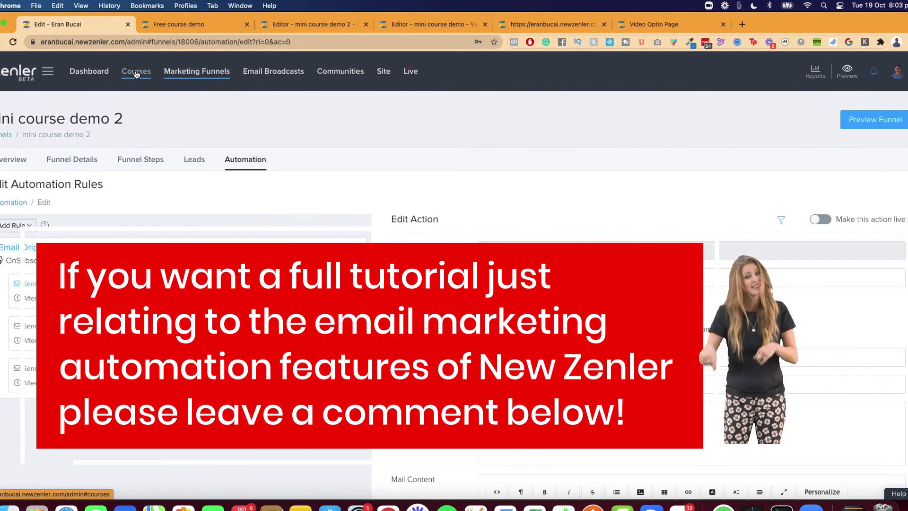
# Return to Courses and reopen the Free course demo overview
pyautogui.click(135, 71)
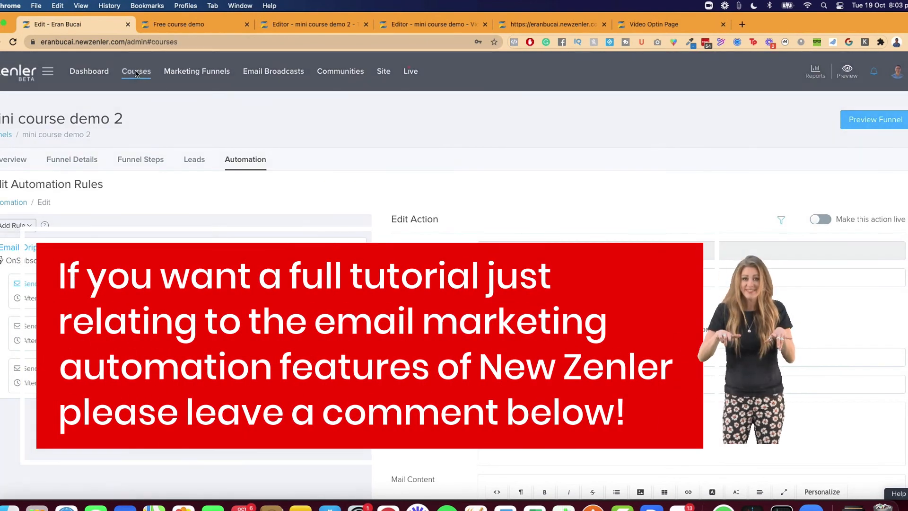
pyautogui.click(136, 71)
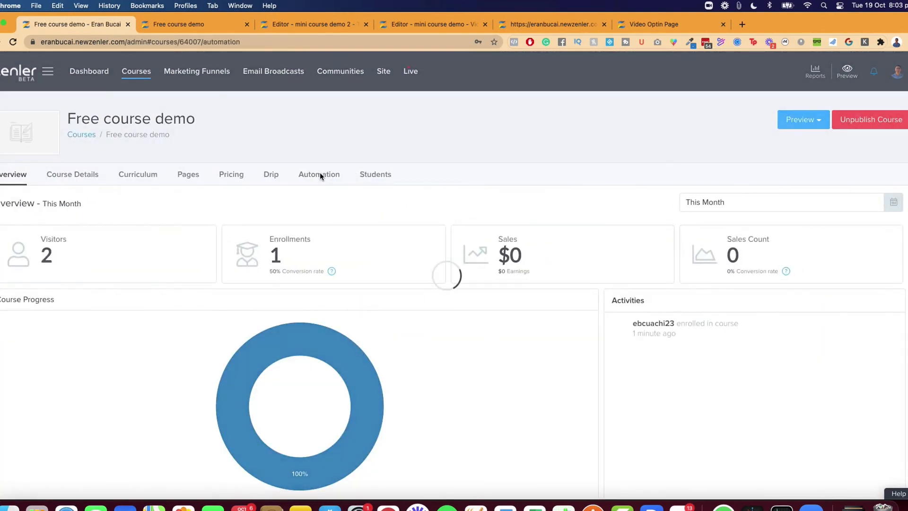
# In course Automation, add two Send Mail actions to the Enroll Email Sequence after Access Instructions Email
pyautogui.click(319, 174)
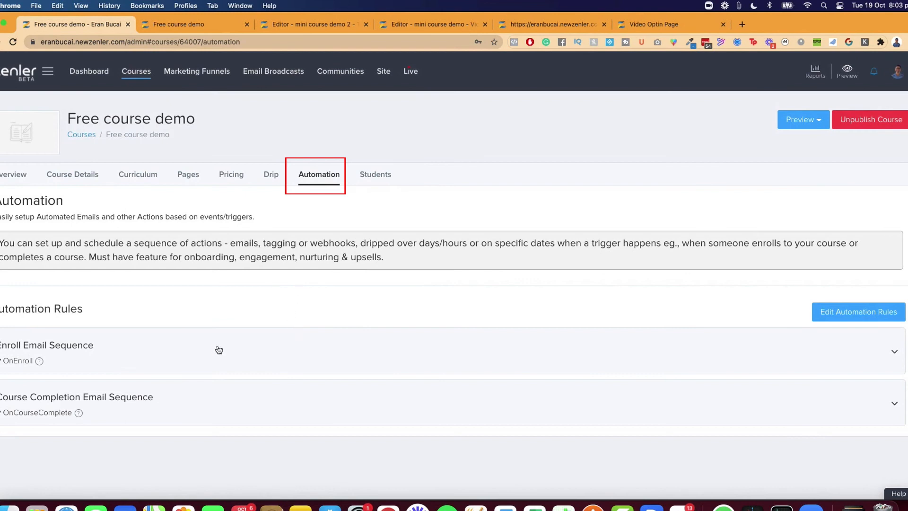
pyautogui.moveTo(40, 360)
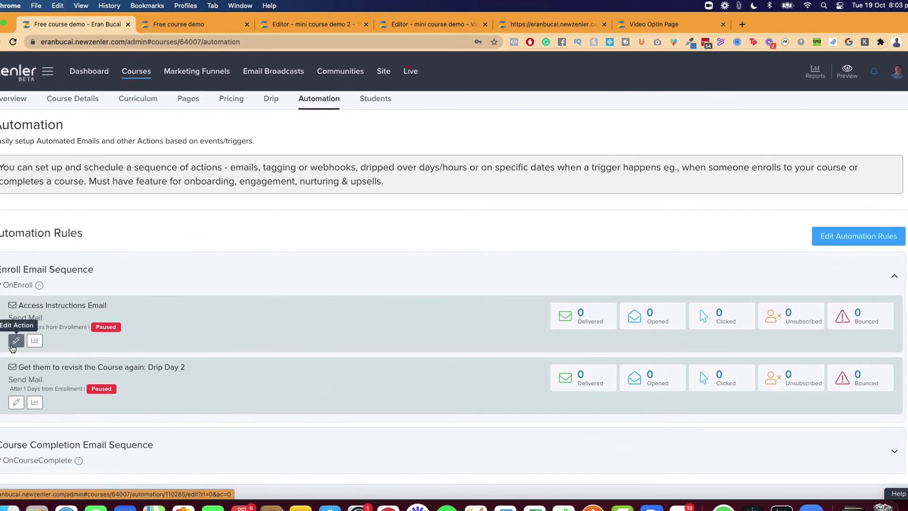
pyautogui.click(16, 341)
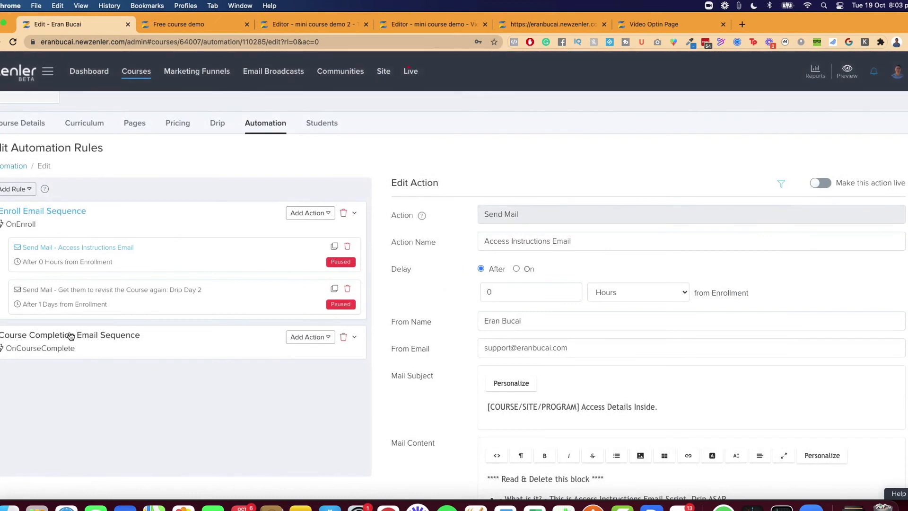
pyautogui.moveTo(310, 213)
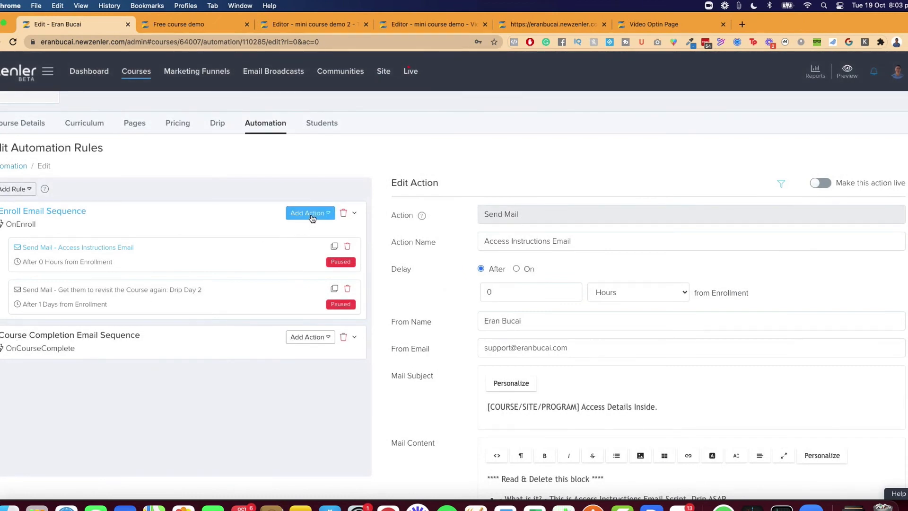
pyautogui.click(310, 213)
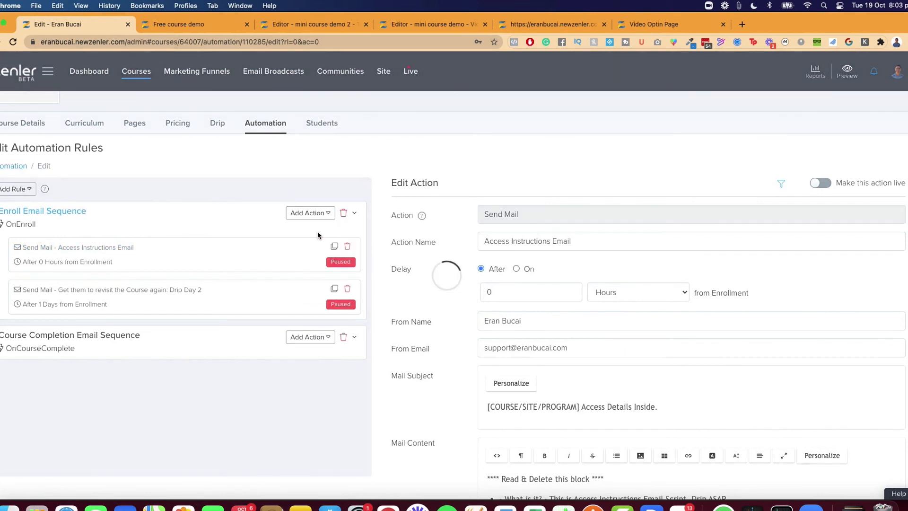
pyautogui.click(310, 213)
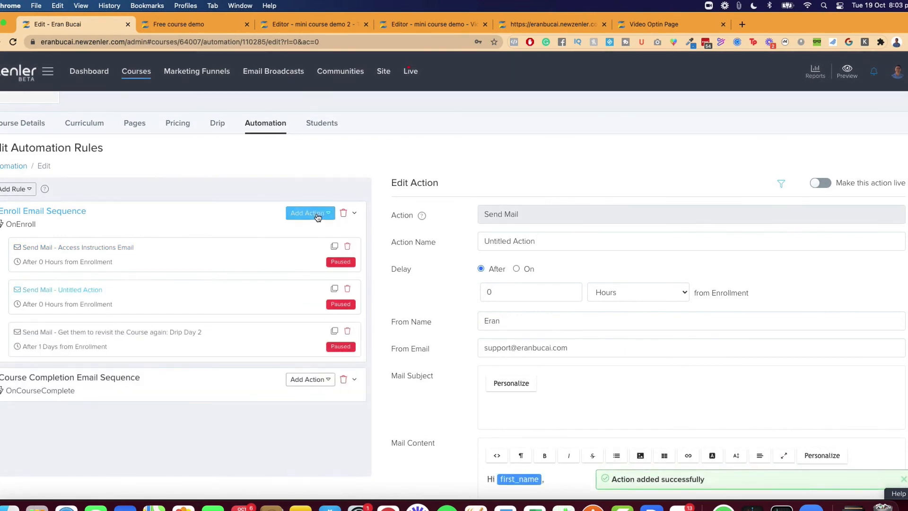
pyautogui.click(310, 213)
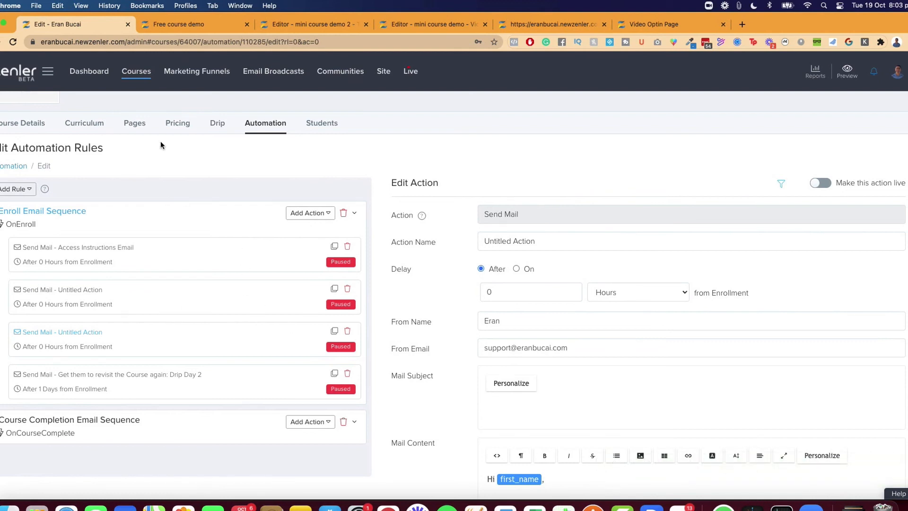
pyautogui.moveTo(141, 156)
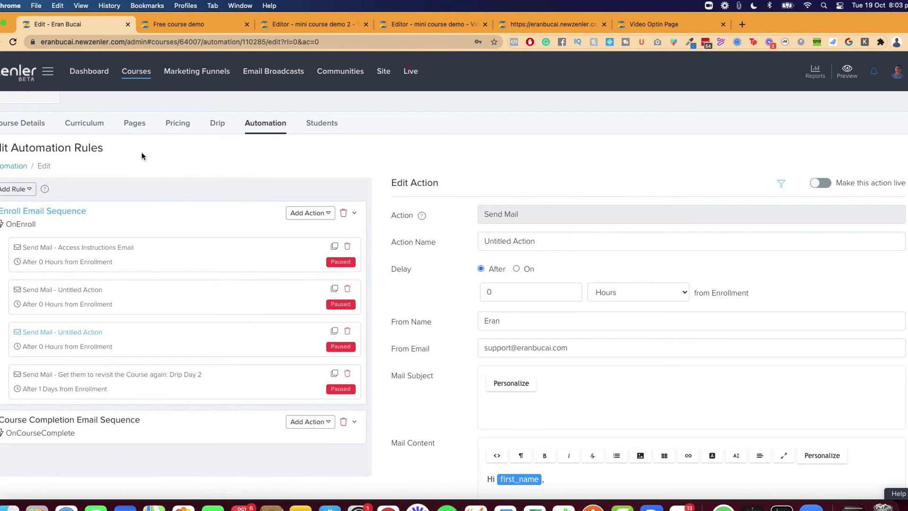